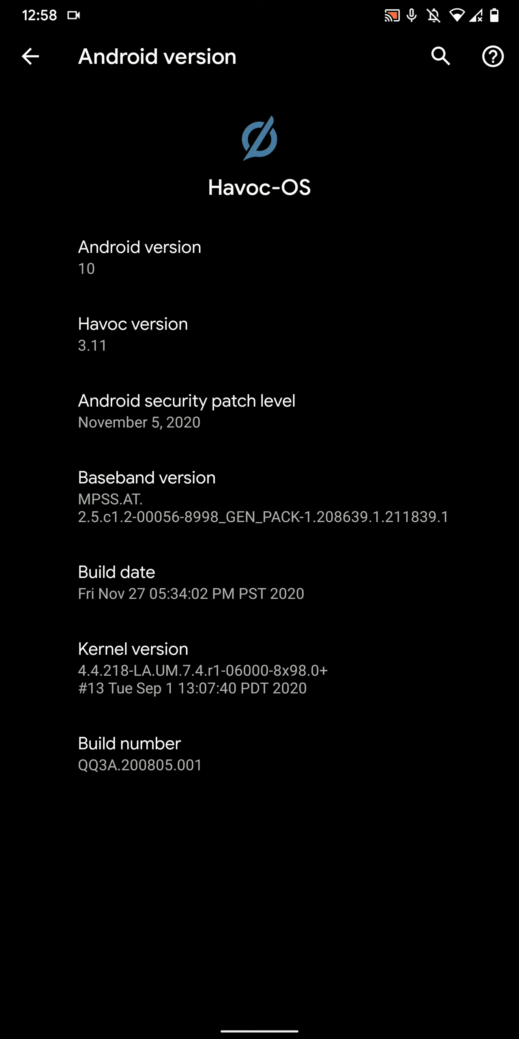
From the home screen, browse the launcher's Home screen, Icons and Gestures settings pages.
key(HOME)
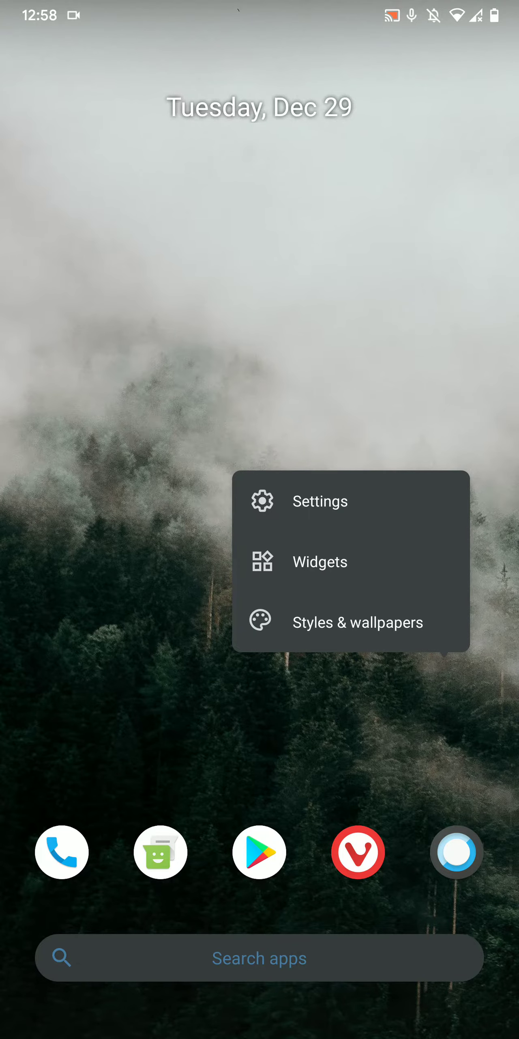
click(319, 501)
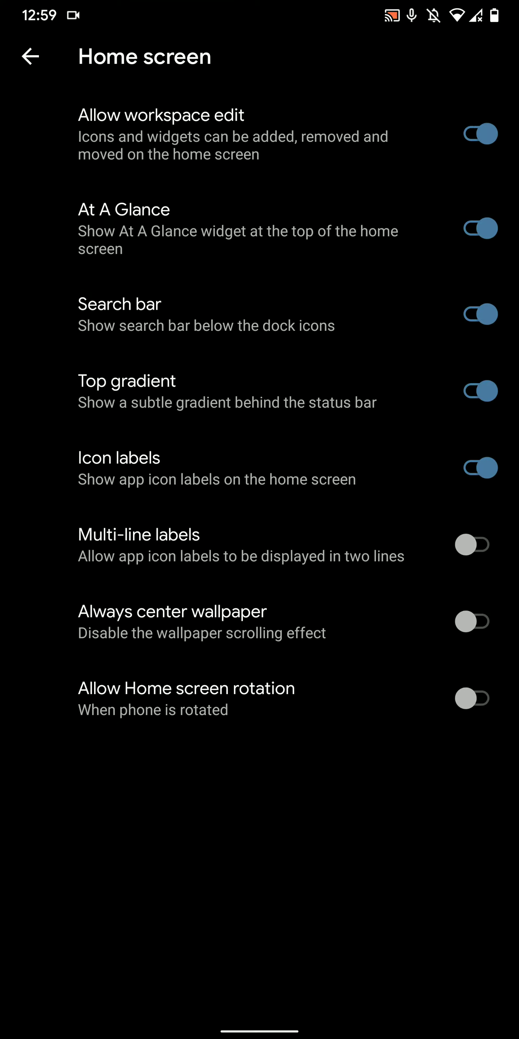
click(29, 56)
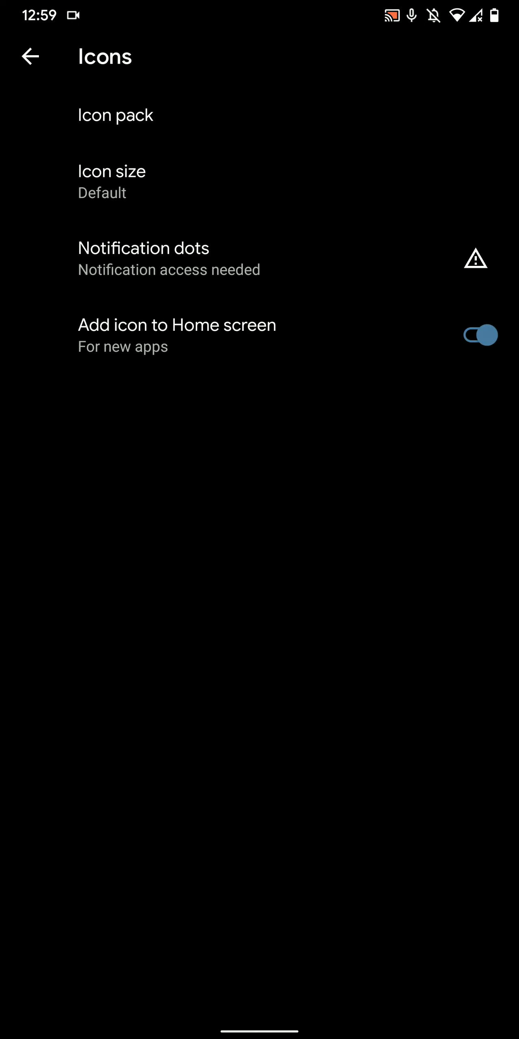
click(27, 56)
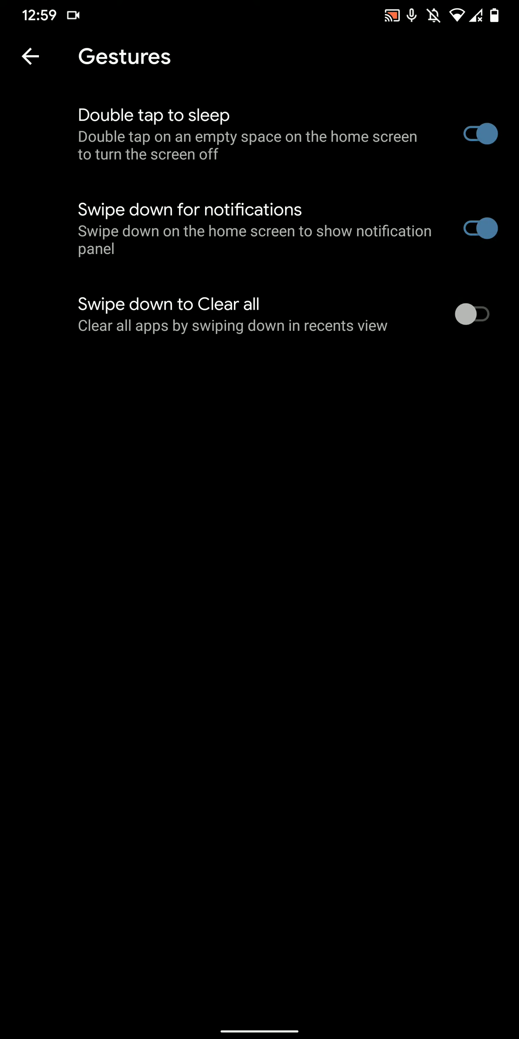
click(30, 56)
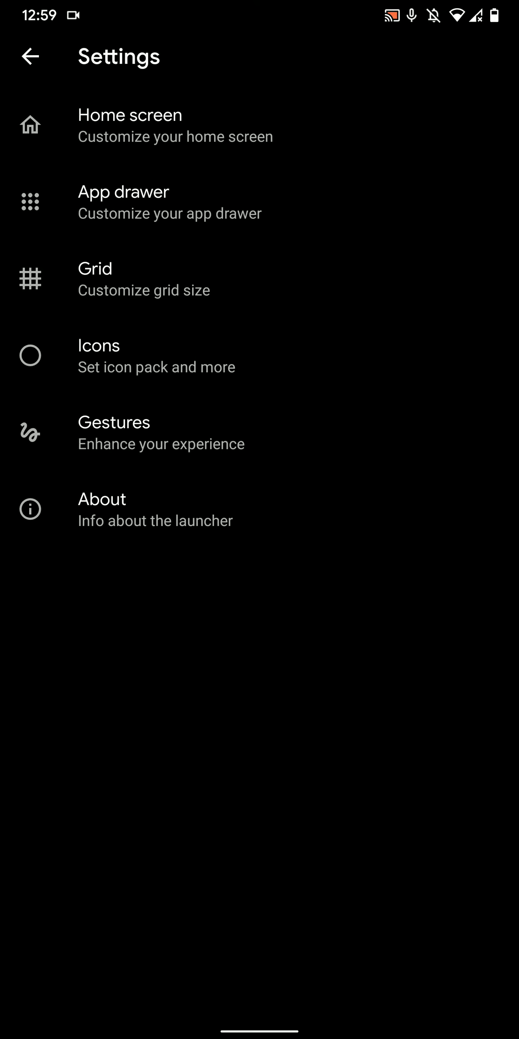
Review the Quick Settings tile editor and its layout menu, then land on the main Settings list.
scroll(down, 3)
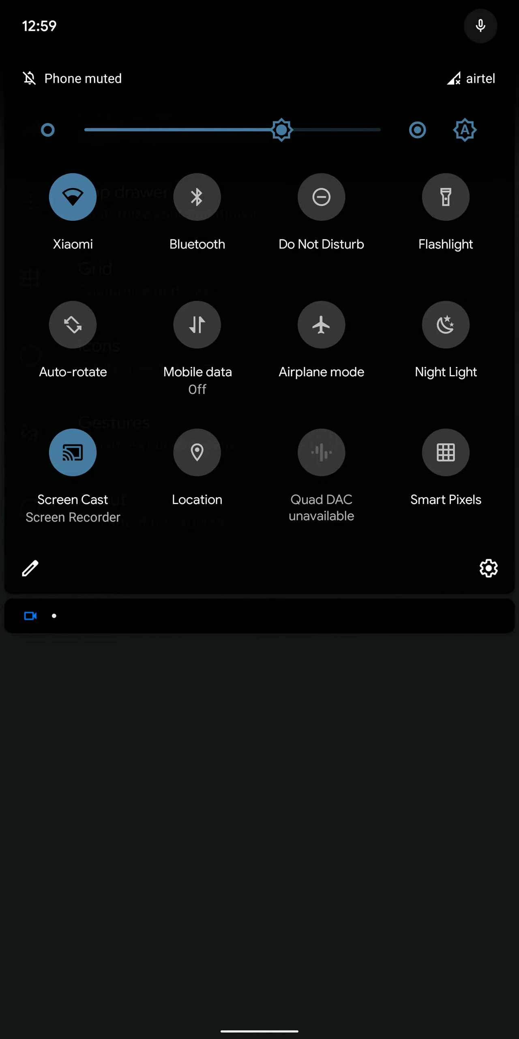
click(30, 568)
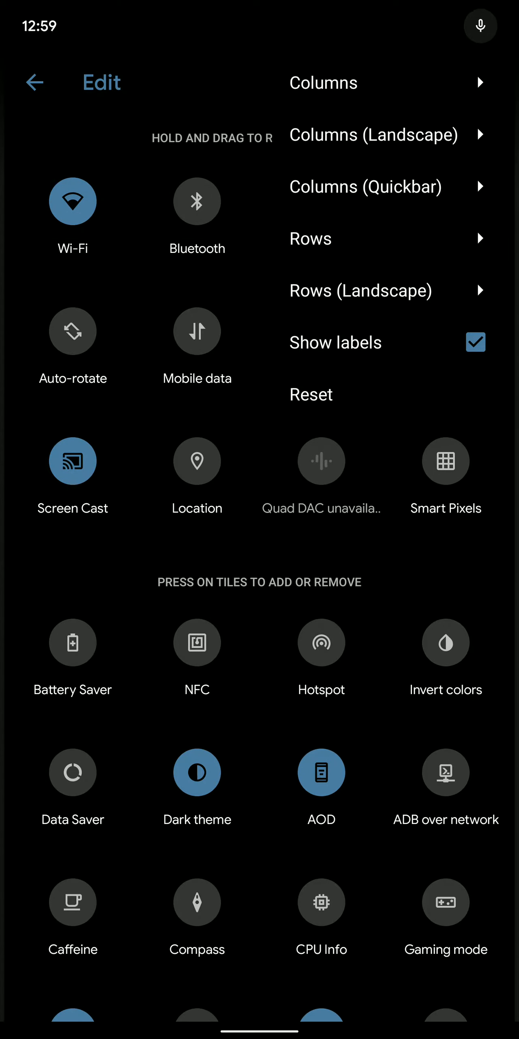
click(491, 82)
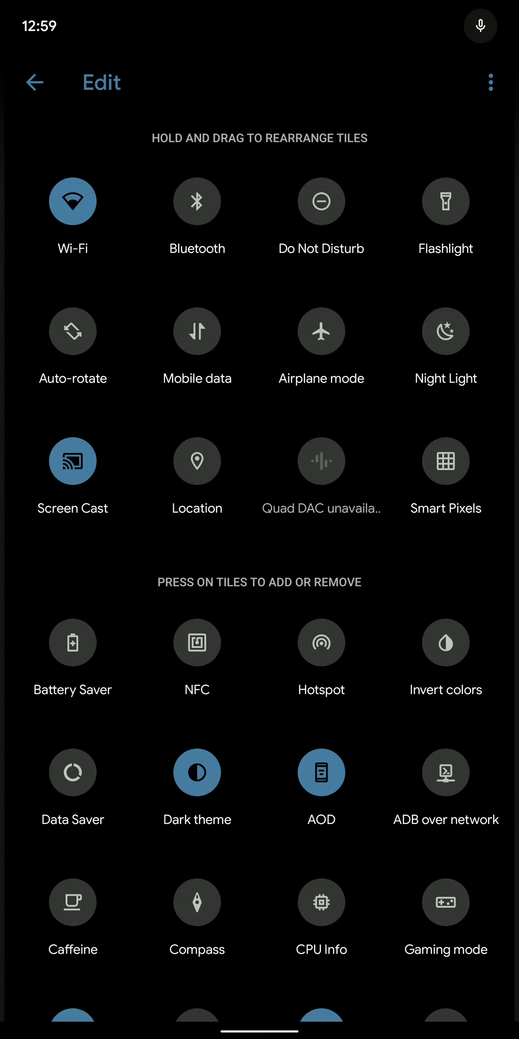
click(491, 82)
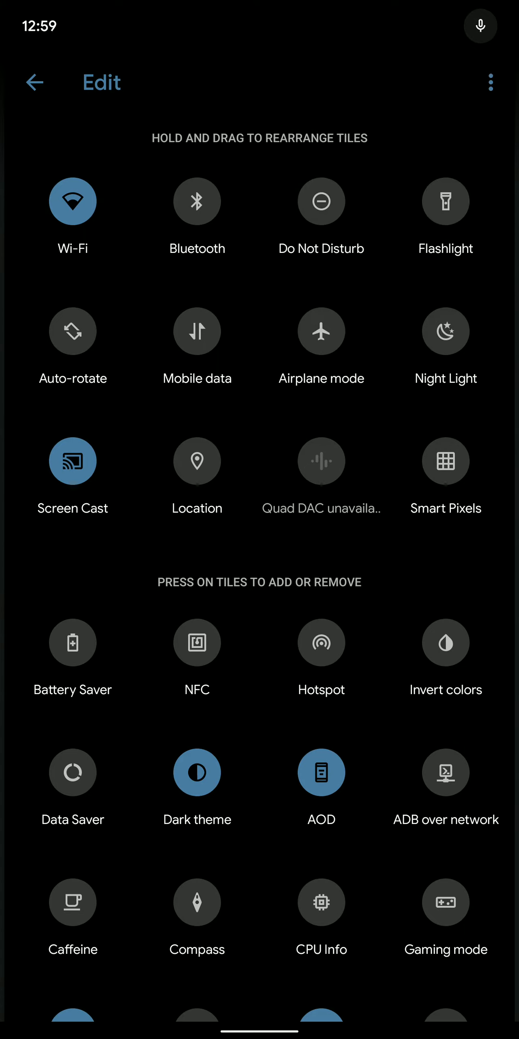
click(34, 83)
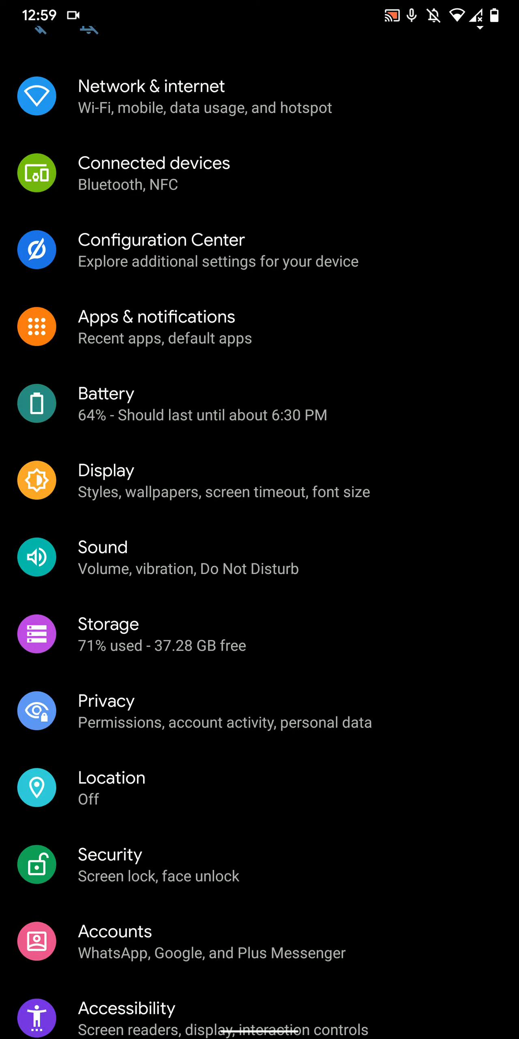
Browse through the Display settings page down to Styles & wallpapers.
scroll(down, 3)
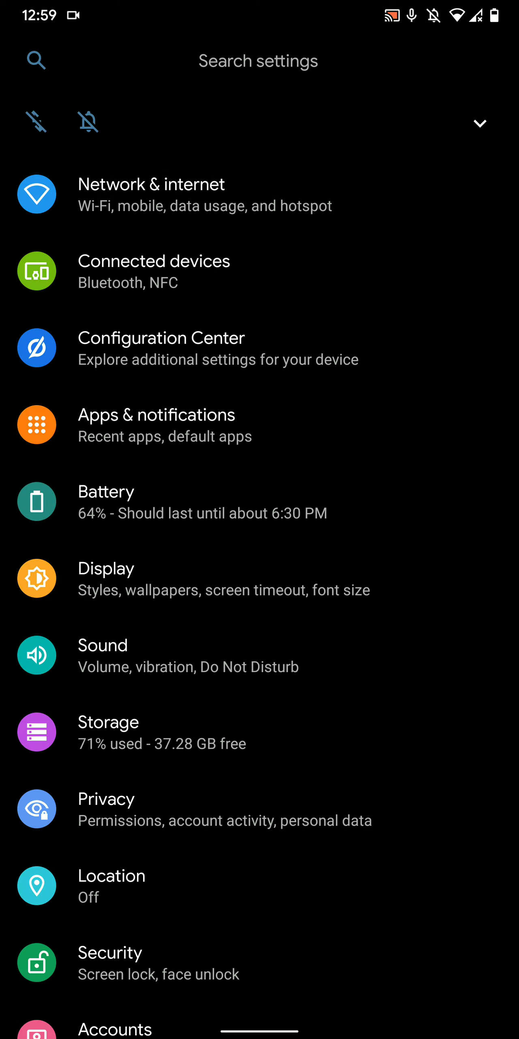
click(106, 568)
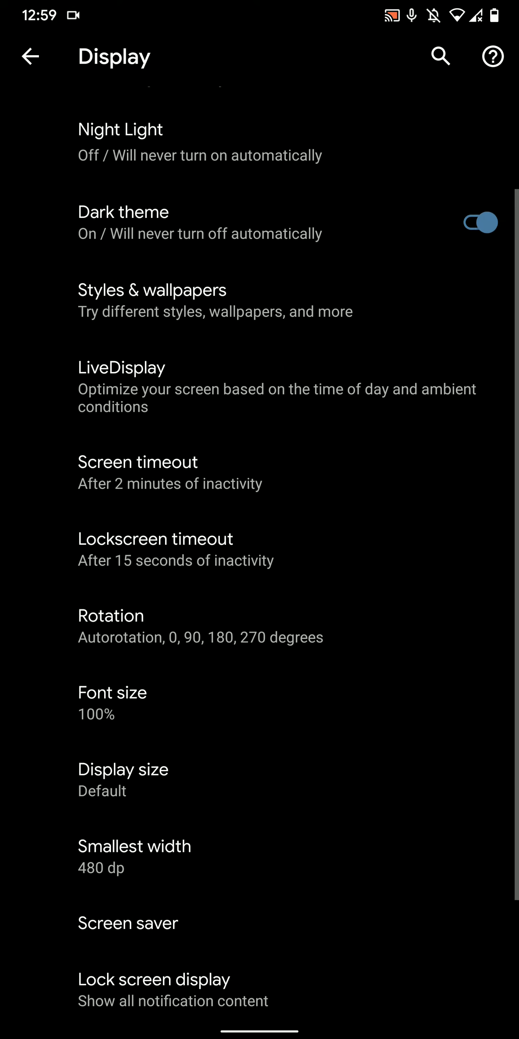
scroll(down, 3)
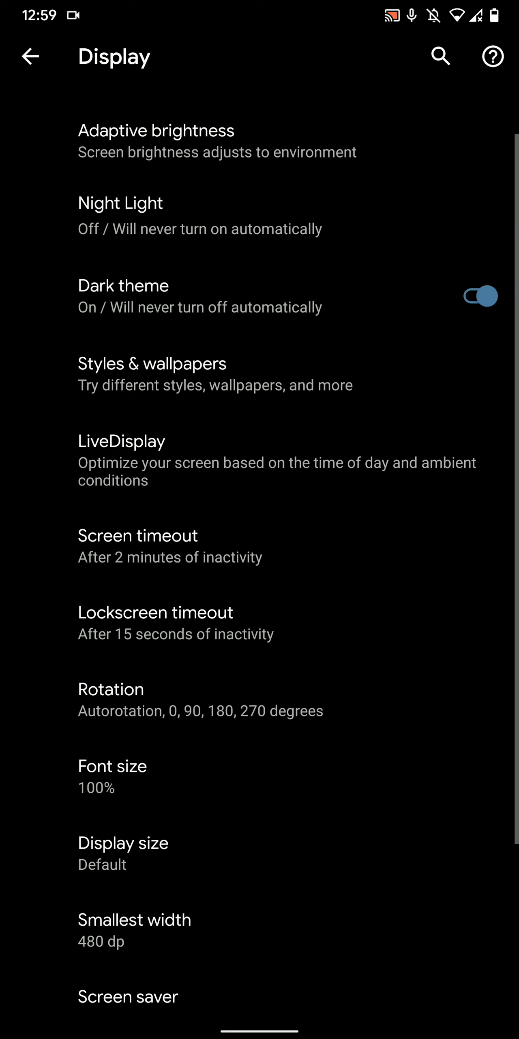
scroll(down, 3)
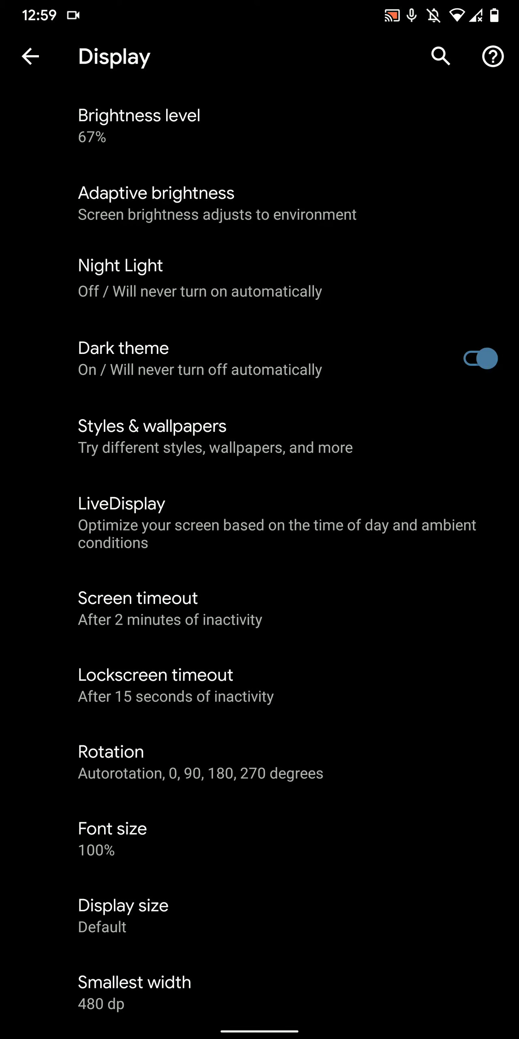
scroll(down, 3)
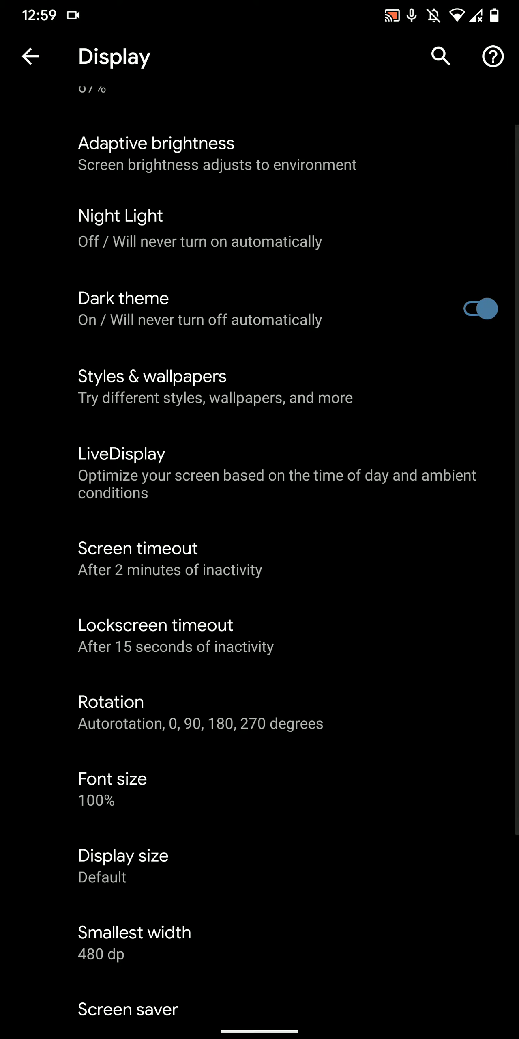
Preview the Collage and Crayon style presets and leave without applying either.
click(152, 375)
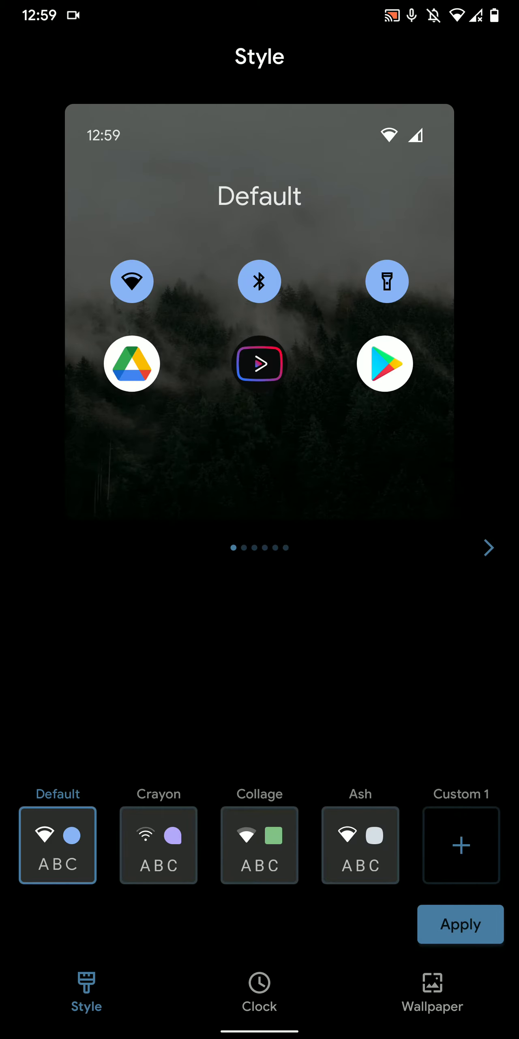
click(260, 845)
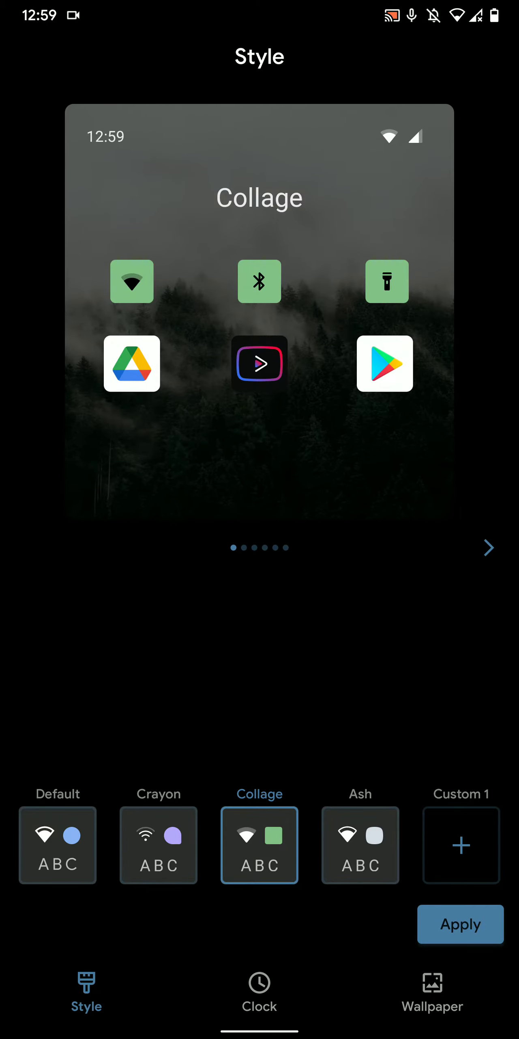
click(158, 846)
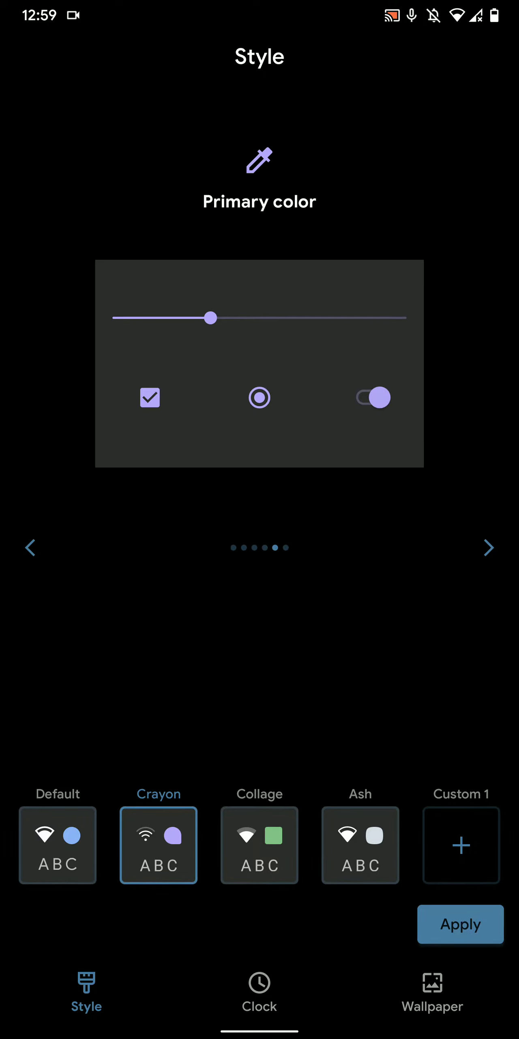
click(30, 56)
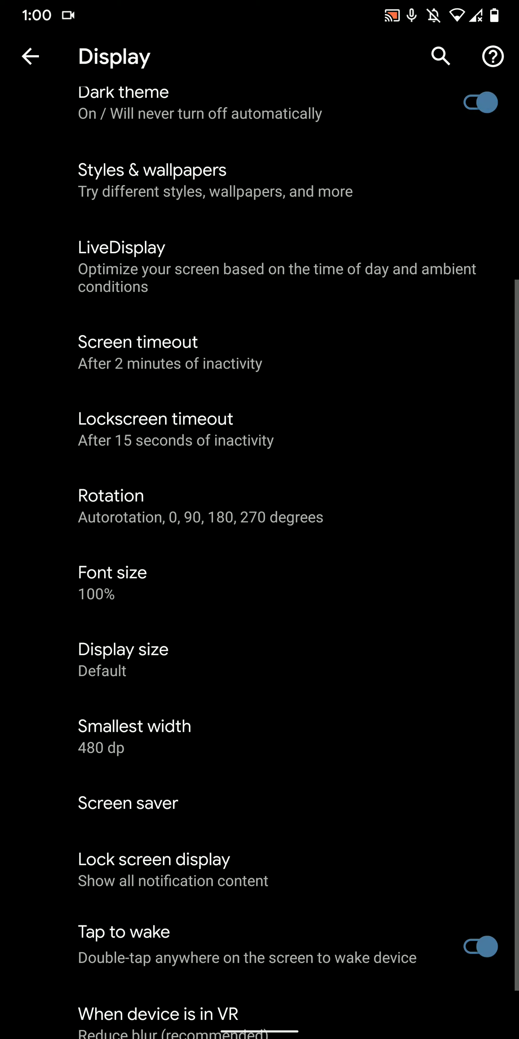
Turn off Always-on display in Lock screen display, then leave the Display settings.
scroll(down, 3)
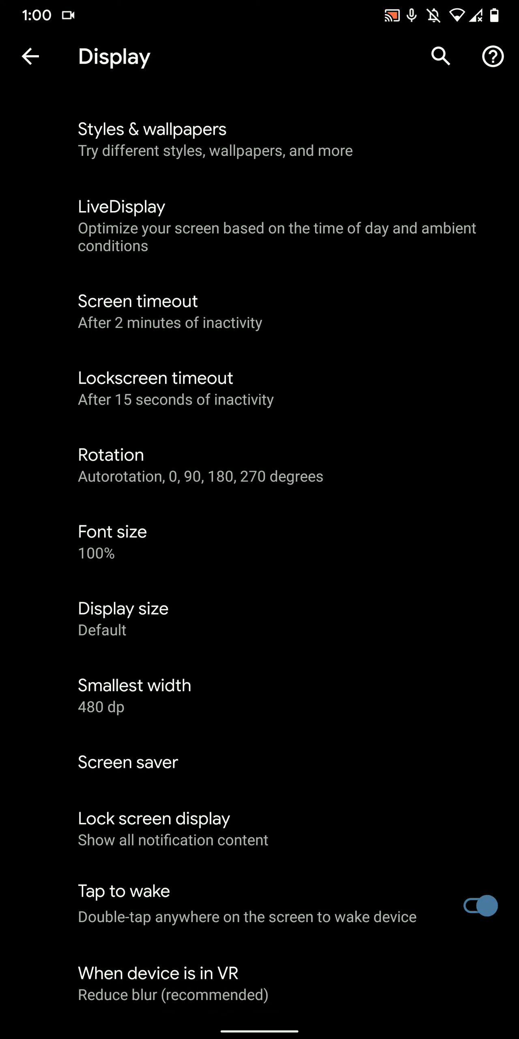
click(154, 828)
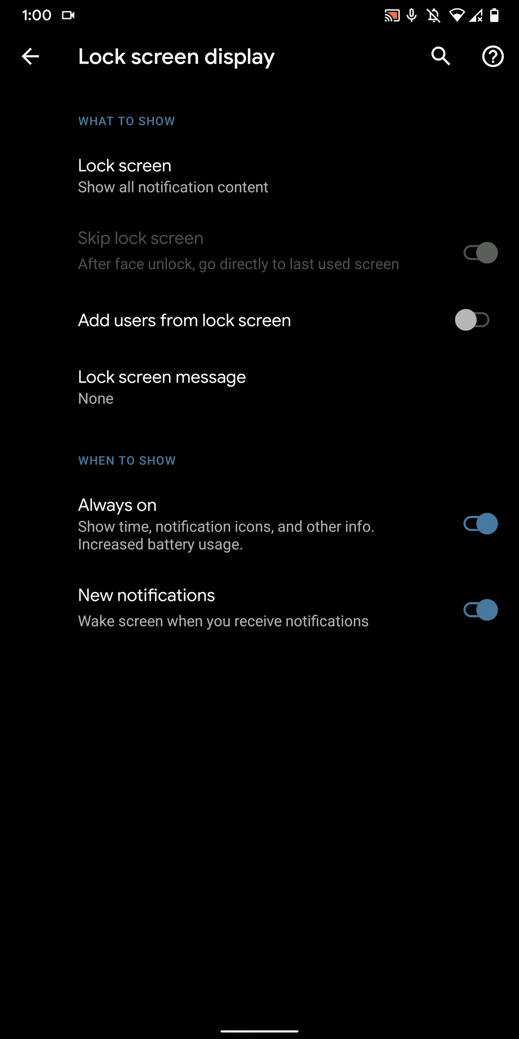
click(472, 524)
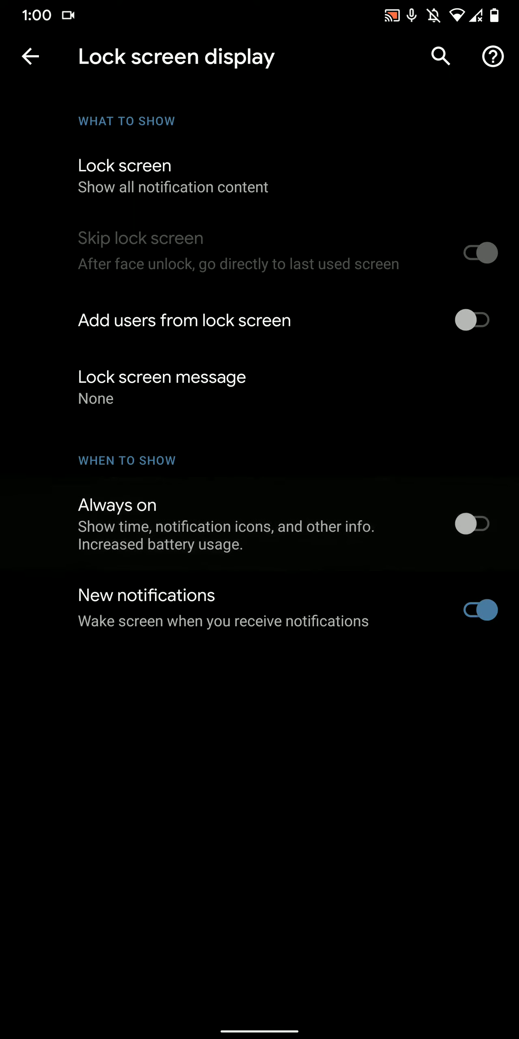
click(31, 56)
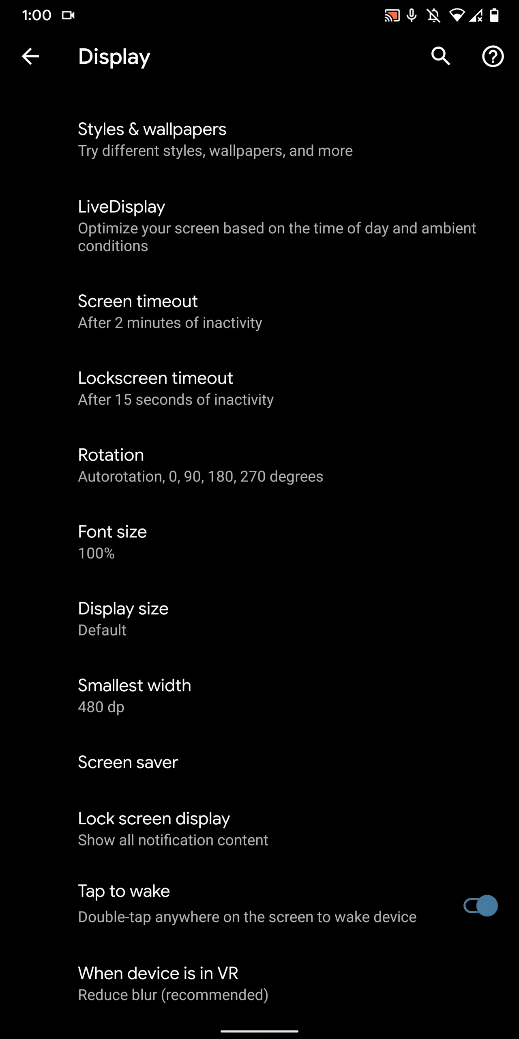
click(30, 56)
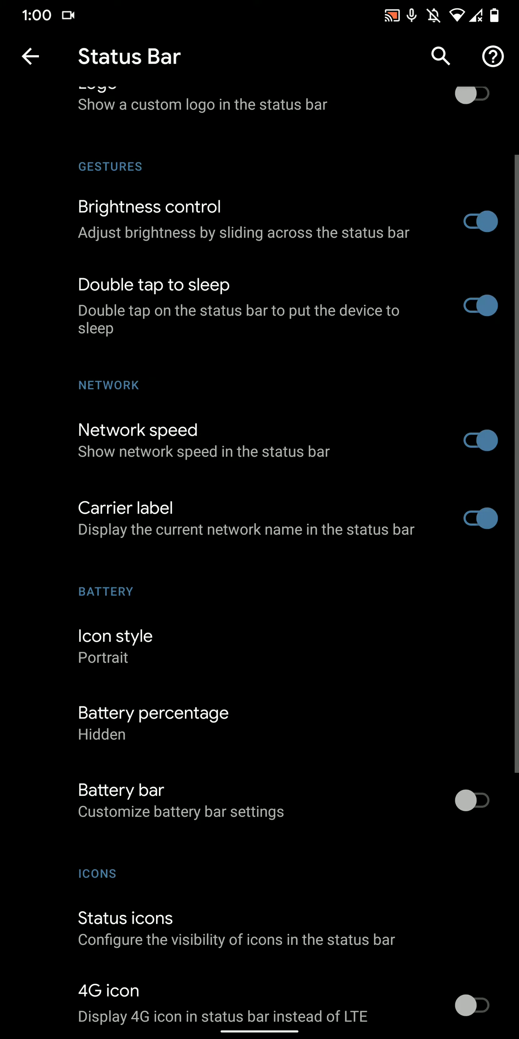
Check Network speed options and set Battery percentage to show inside the icon.
click(137, 430)
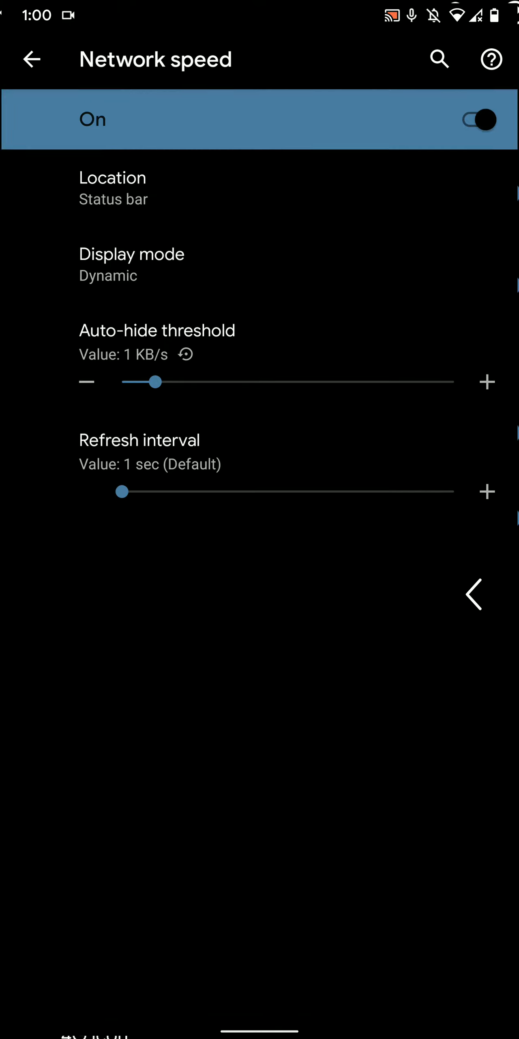
click(31, 59)
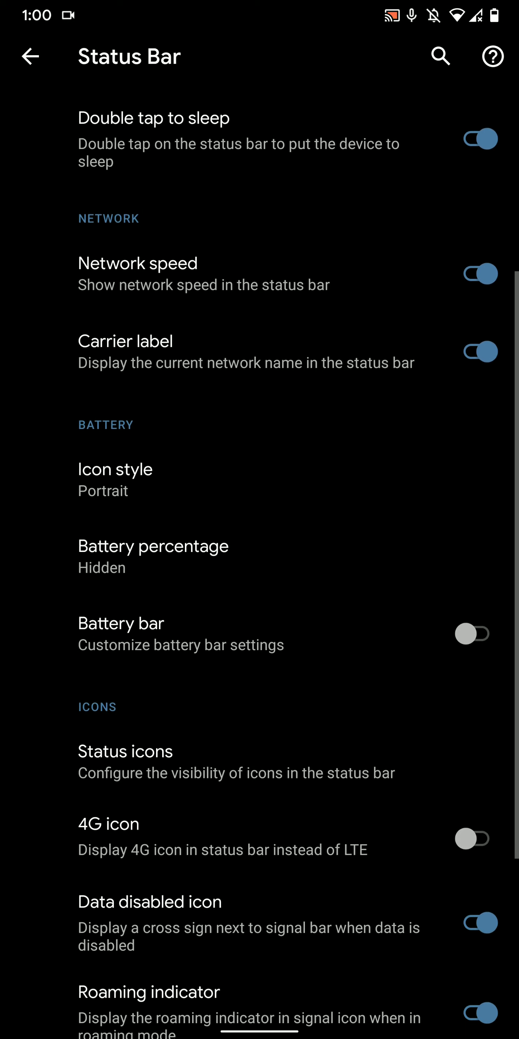
click(153, 556)
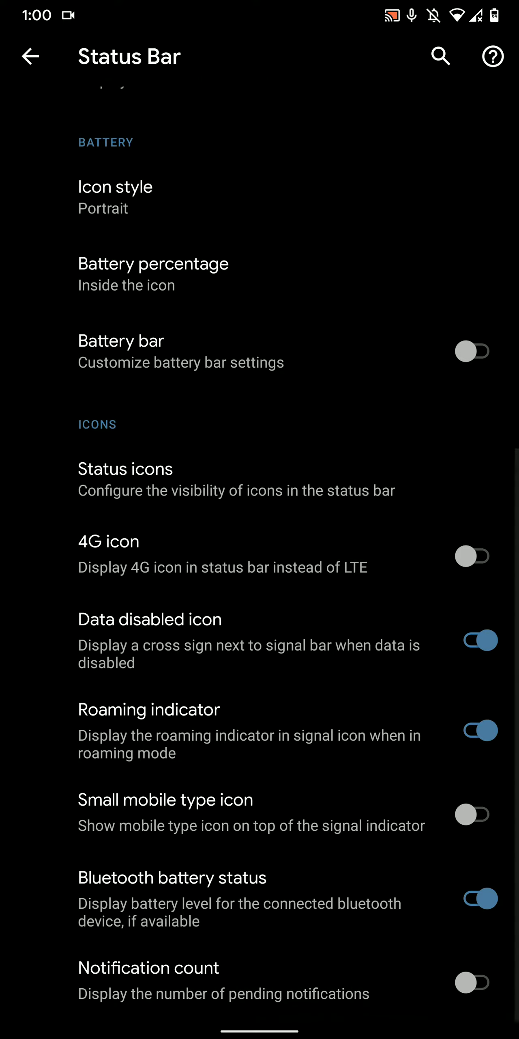
Browse through the Quick Settings options of the Configuration Center.
click(30, 56)
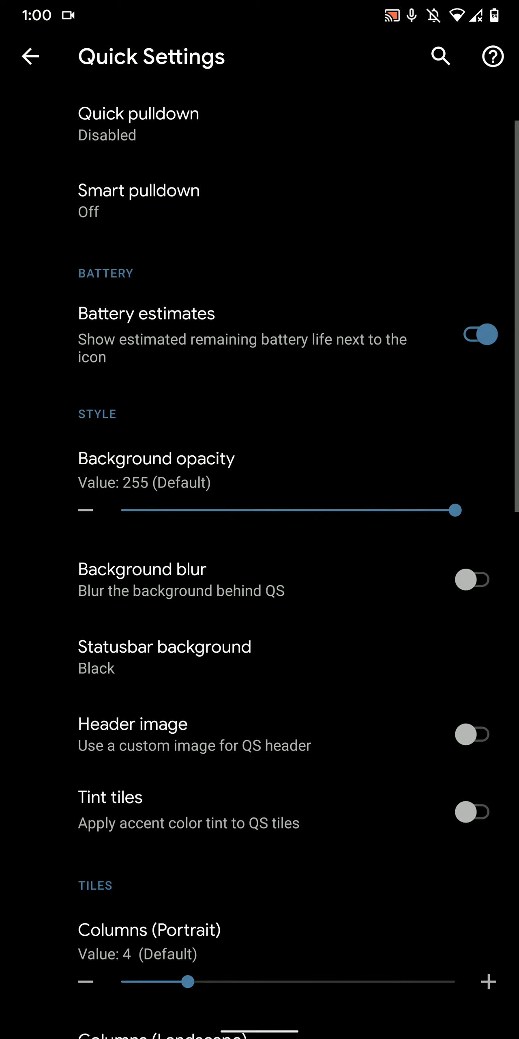
scroll(down, 3)
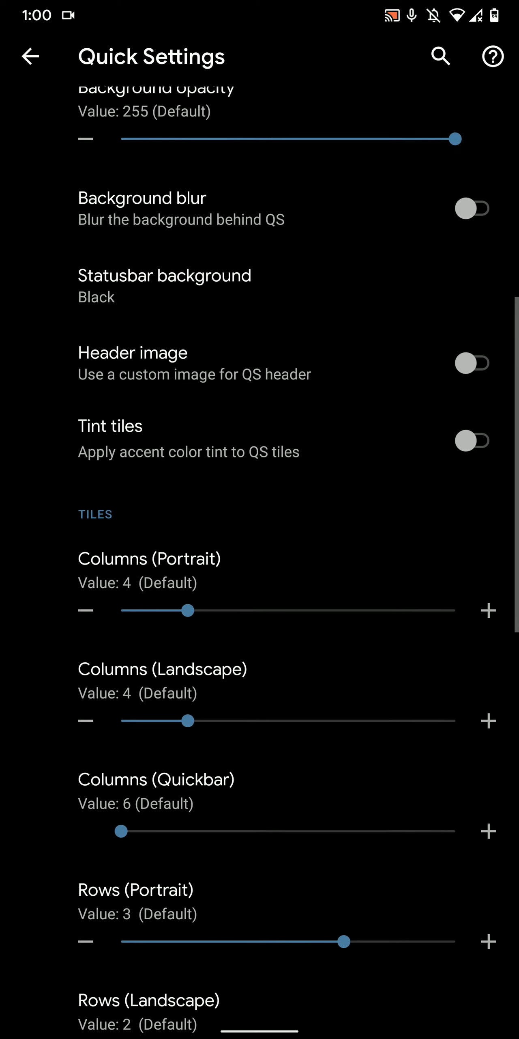
scroll(down, 3)
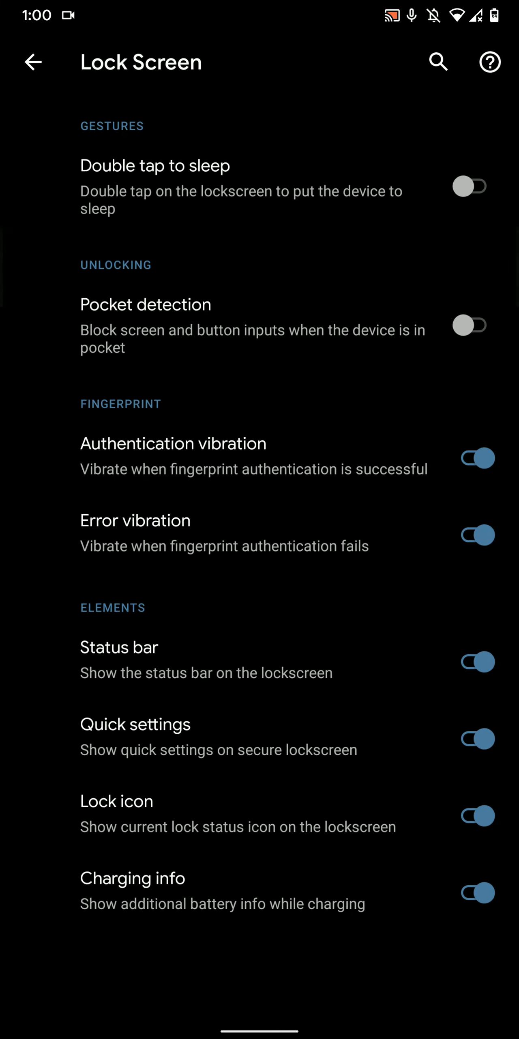
Enable Double tap to sleep on the Lock Screen page and move on to Ambient Display.
click(471, 184)
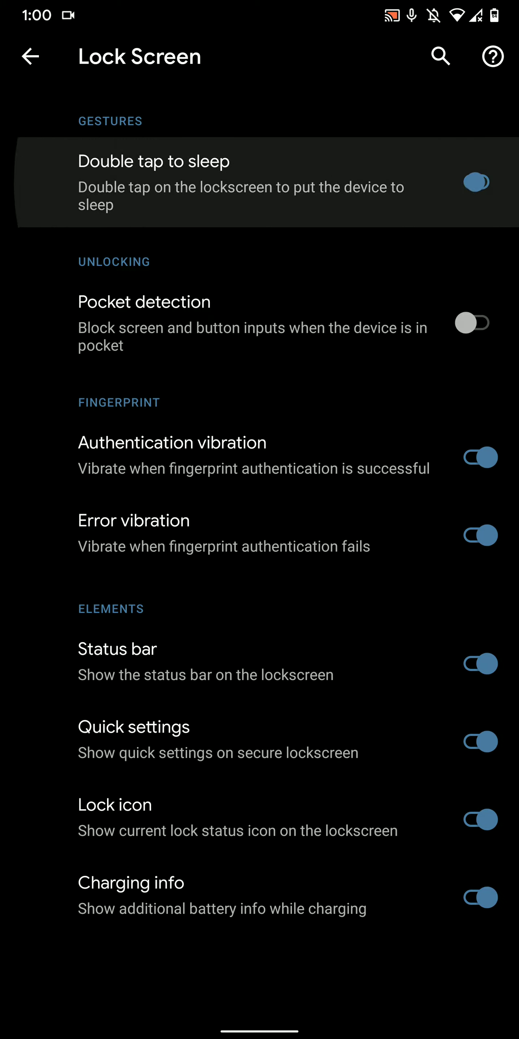
click(477, 182)
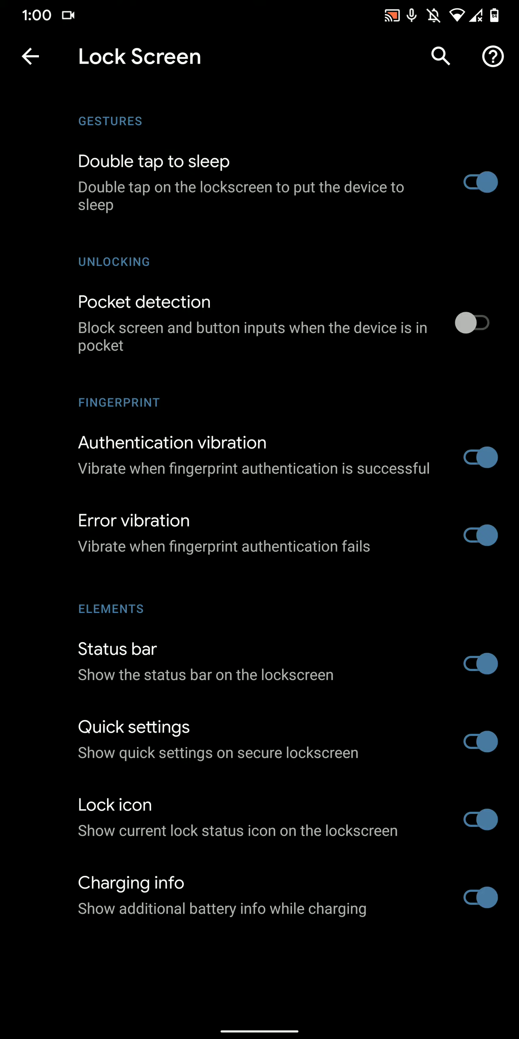
click(29, 56)
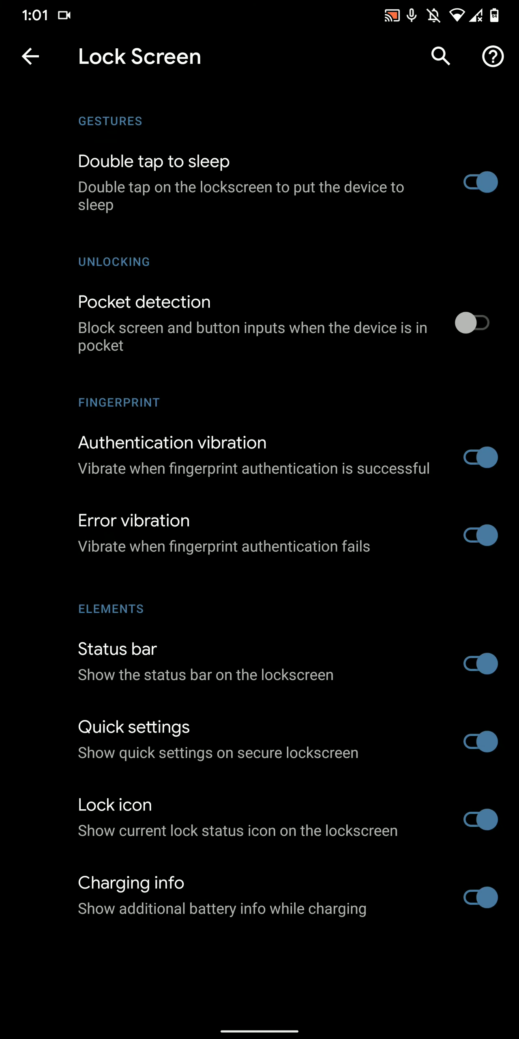
click(29, 56)
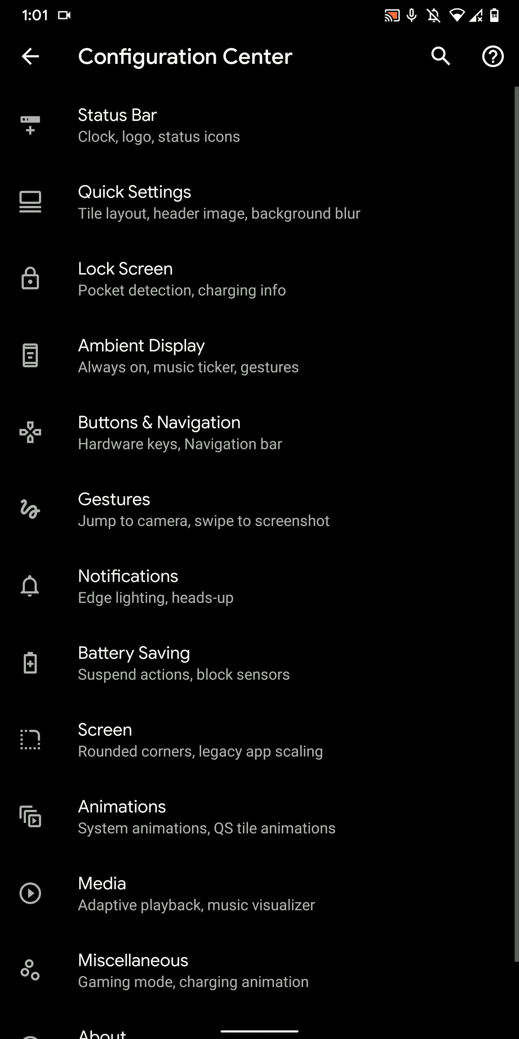
click(141, 355)
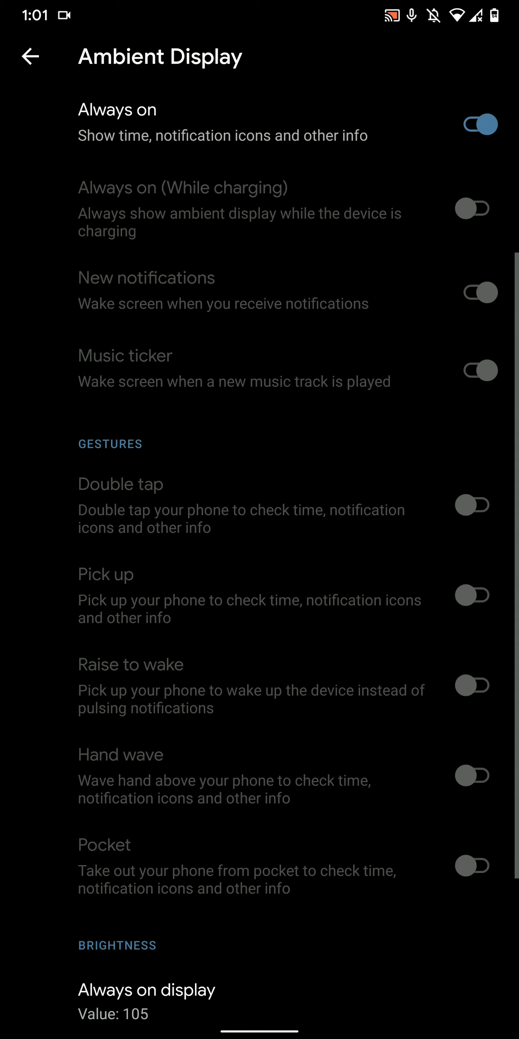
Switch on Force brightness values under Ambient Display's Brightness section.
scroll(down, 3)
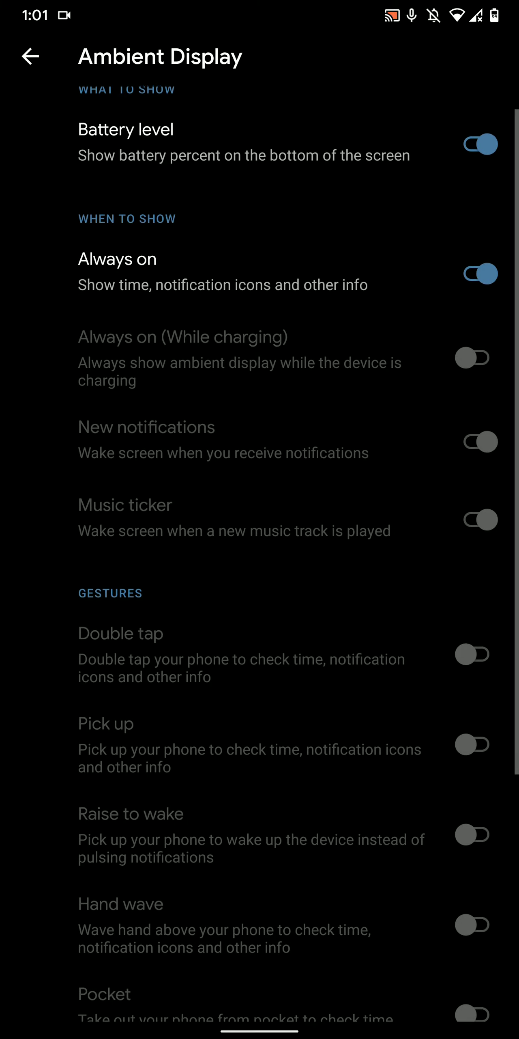
scroll(down, 3)
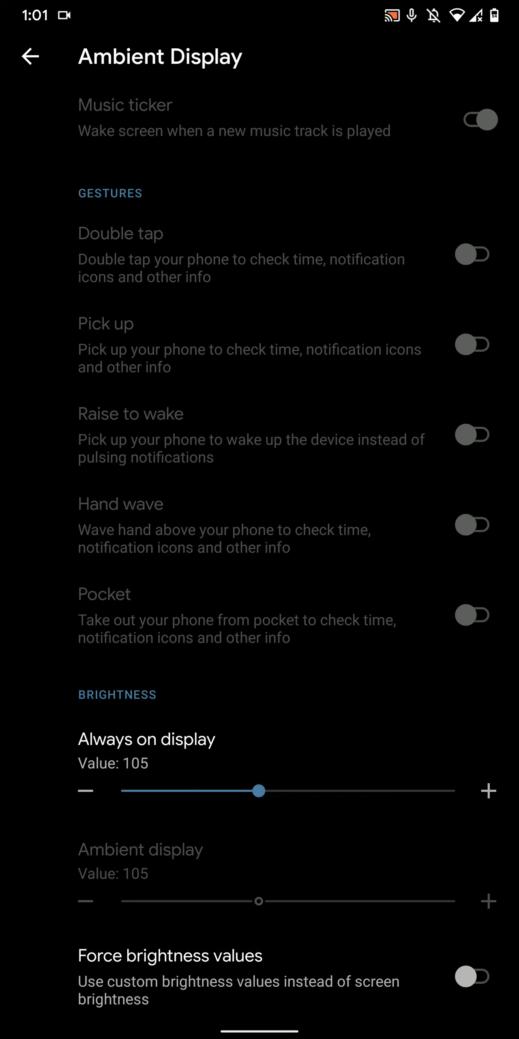
click(472, 974)
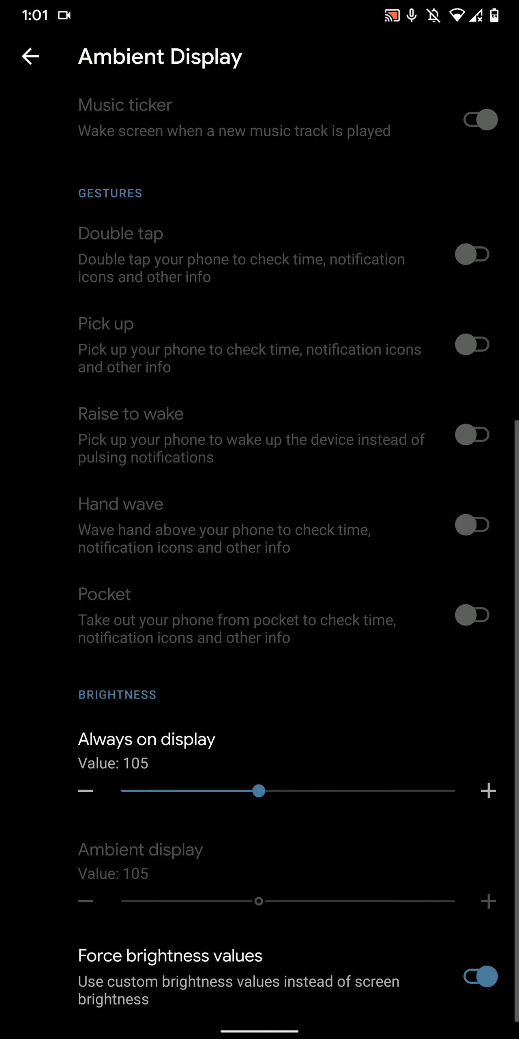
click(31, 56)
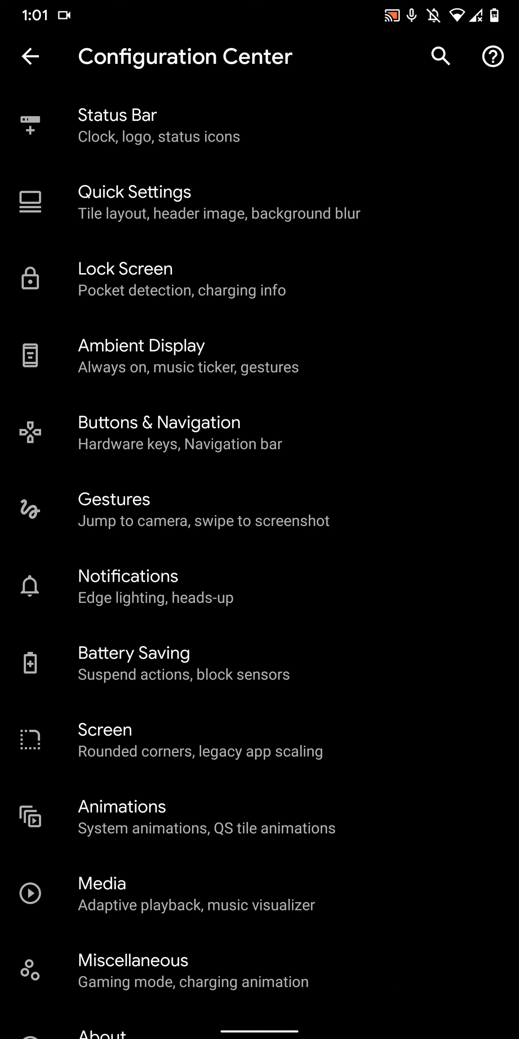
click(159, 422)
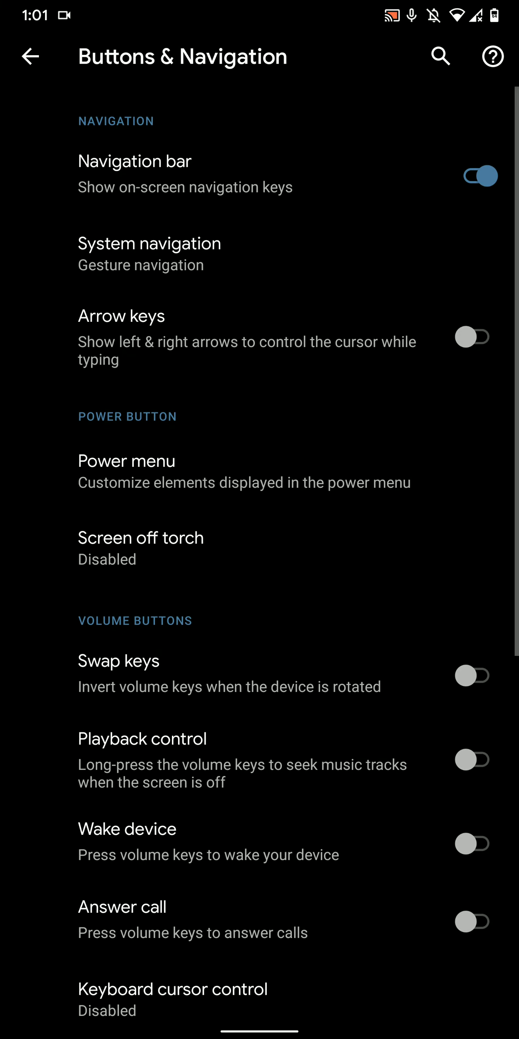
scroll(down, 3)
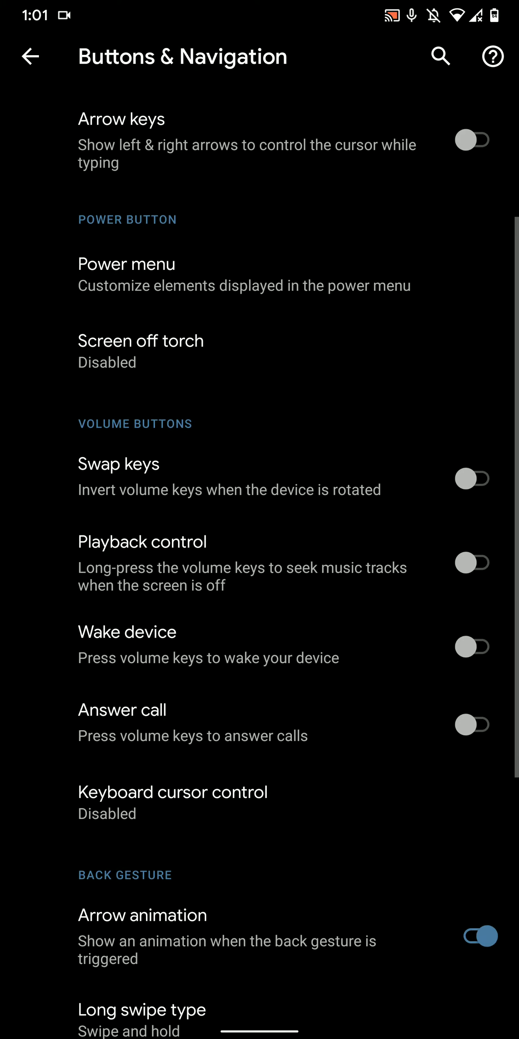
scroll(down, 3)
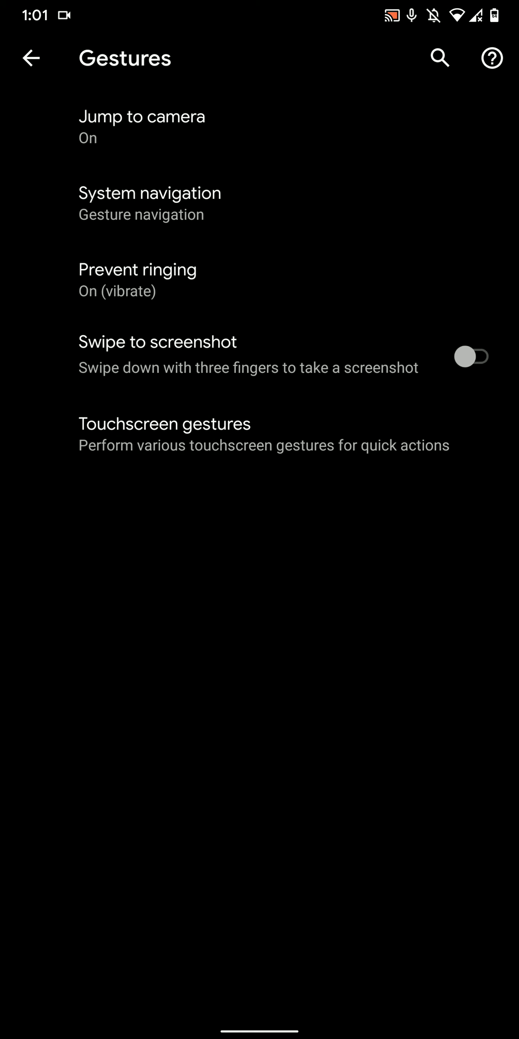
click(471, 356)
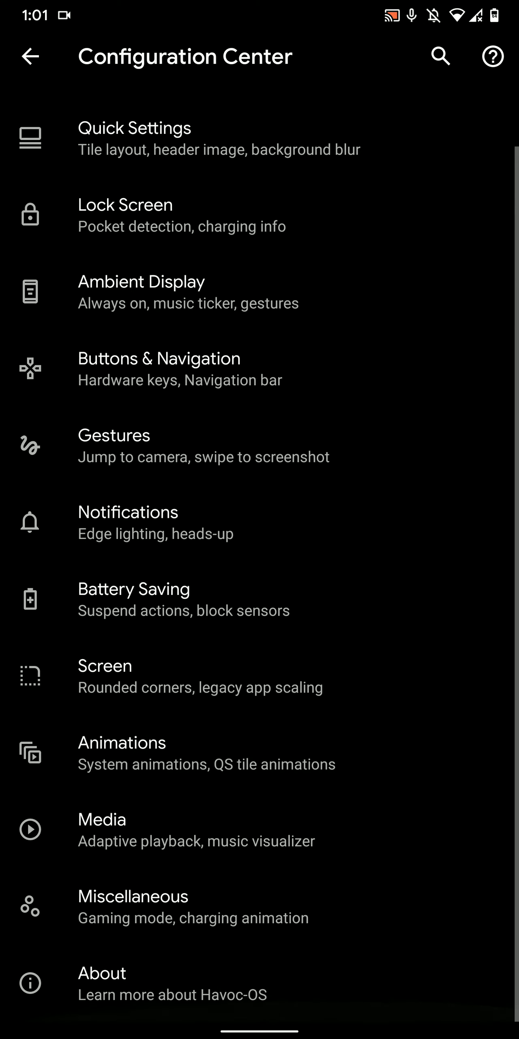
Look over the Notifications, Battery Saving and Animations pages.
click(128, 511)
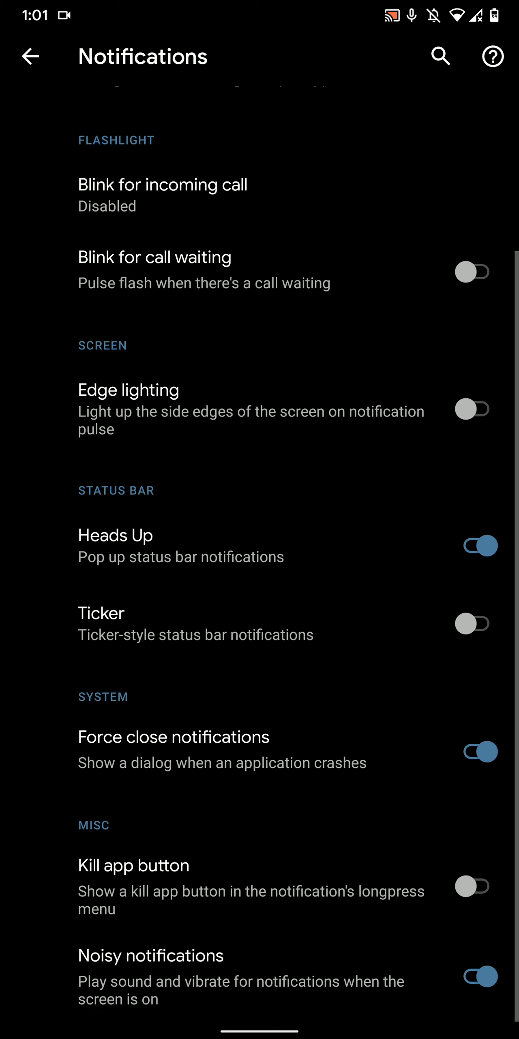
click(30, 56)
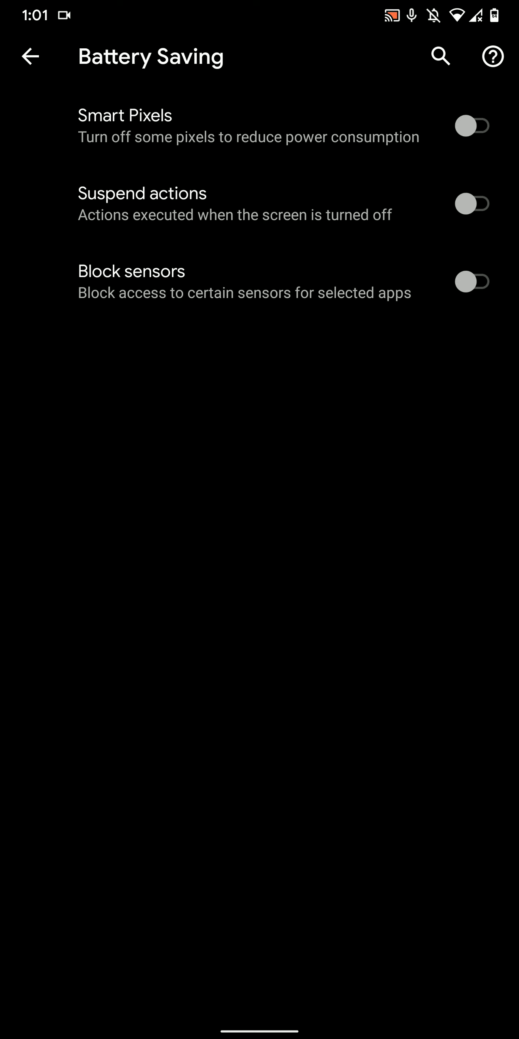
click(30, 56)
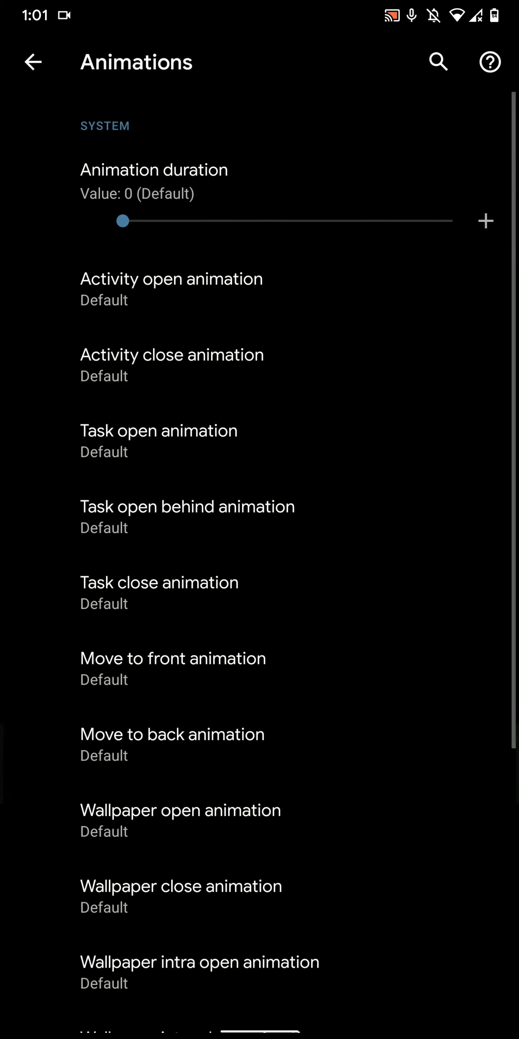
Flip the Gaming mode master switch on under Miscellaneous.
click(31, 61)
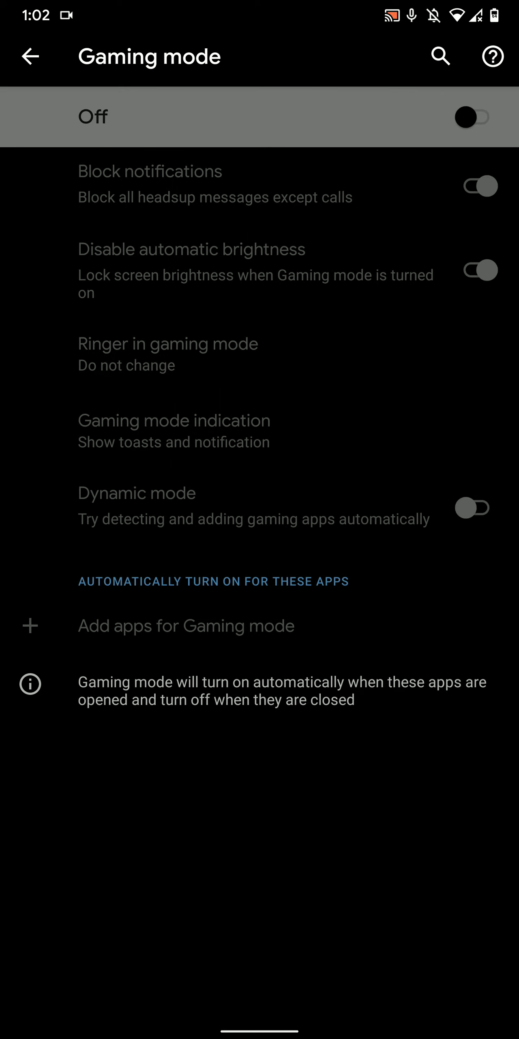
click(472, 117)
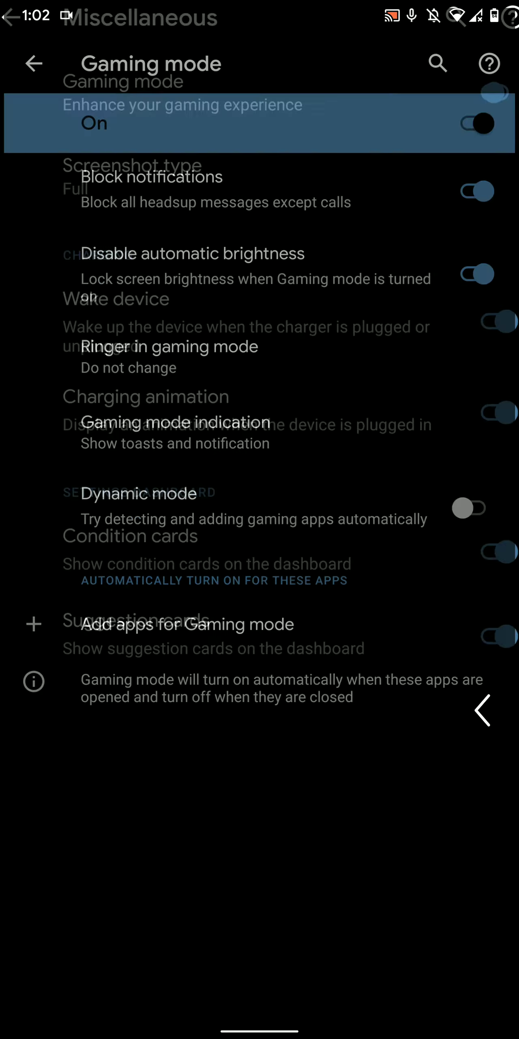
click(32, 63)
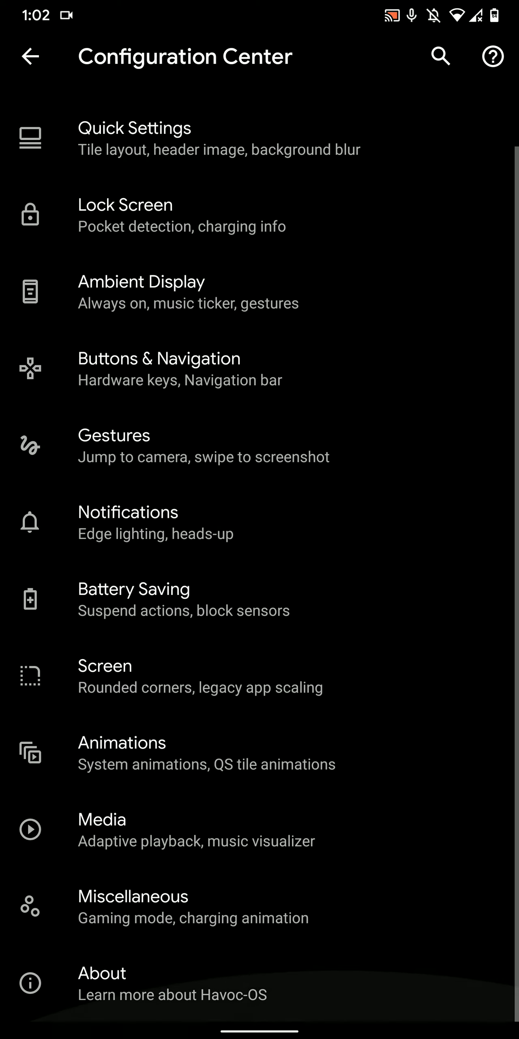
Switch on Edge lighting and Ticker in the Notifications options.
click(128, 521)
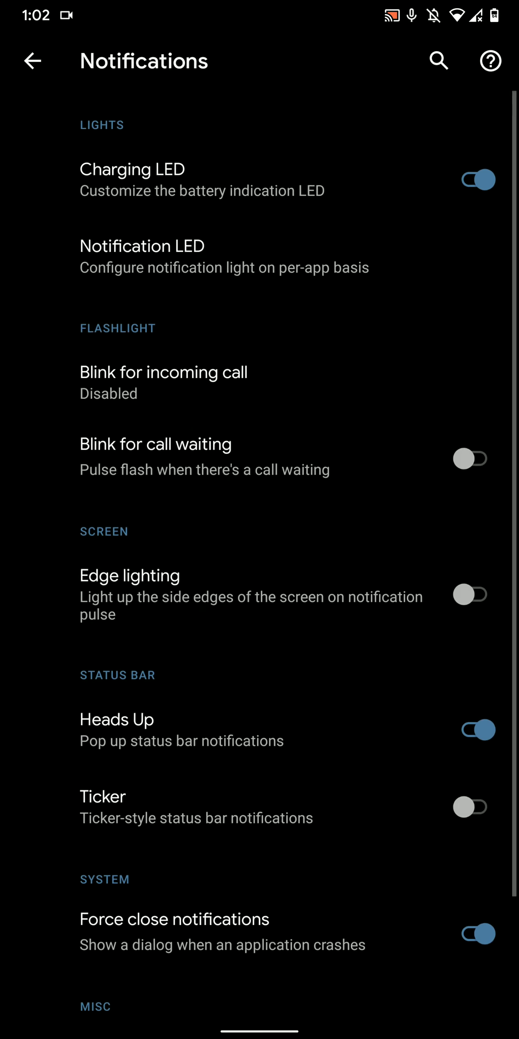
scroll(down, 3)
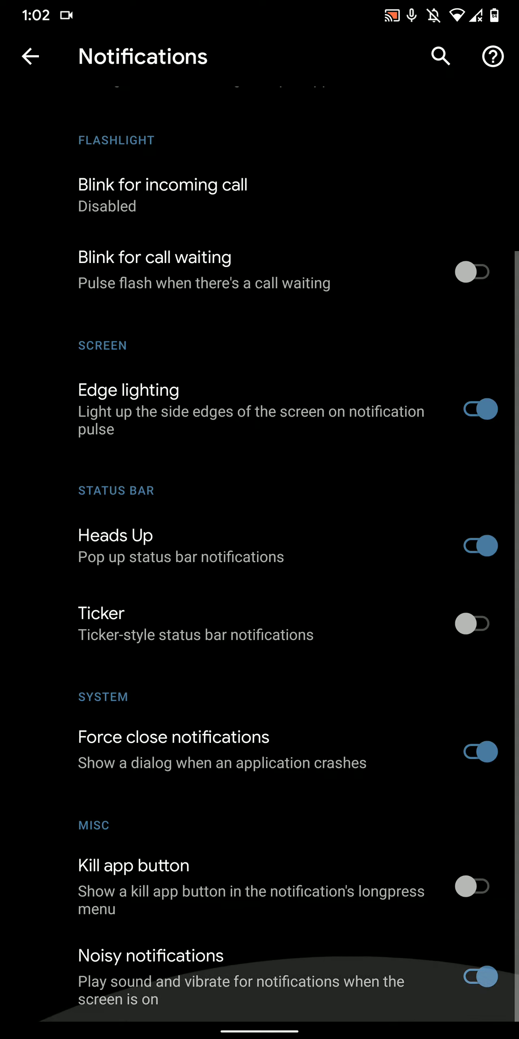
click(472, 623)
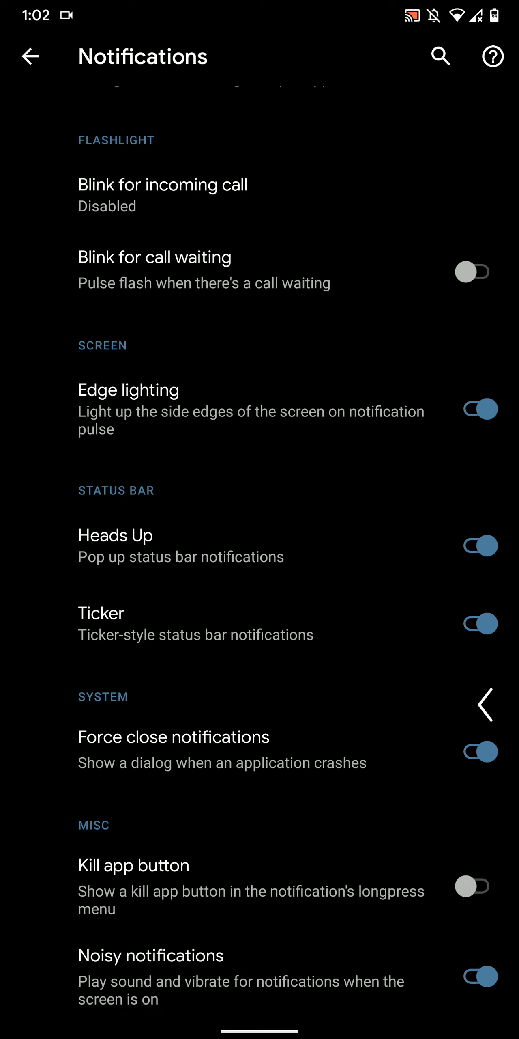
click(31, 56)
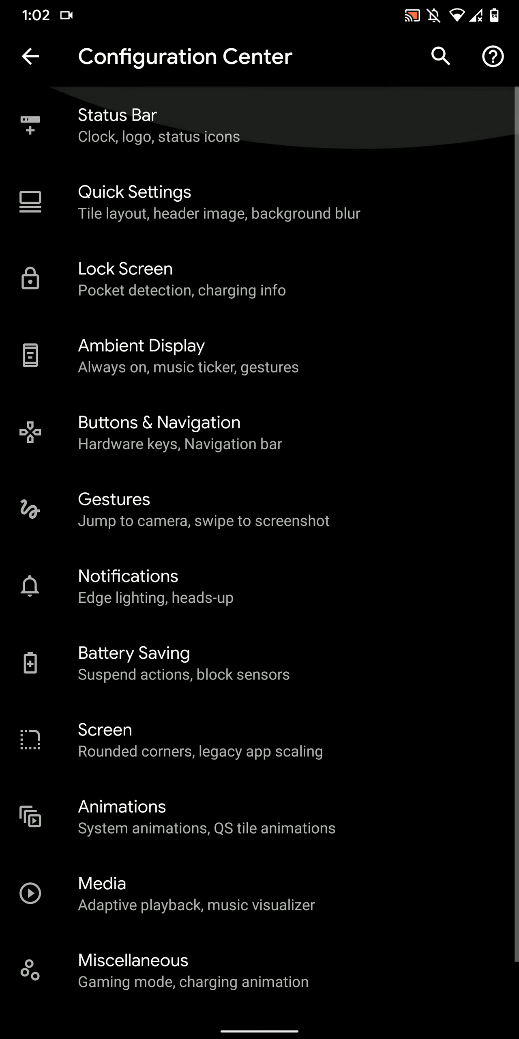
Return to the main Settings list and open Accessibility.
click(30, 56)
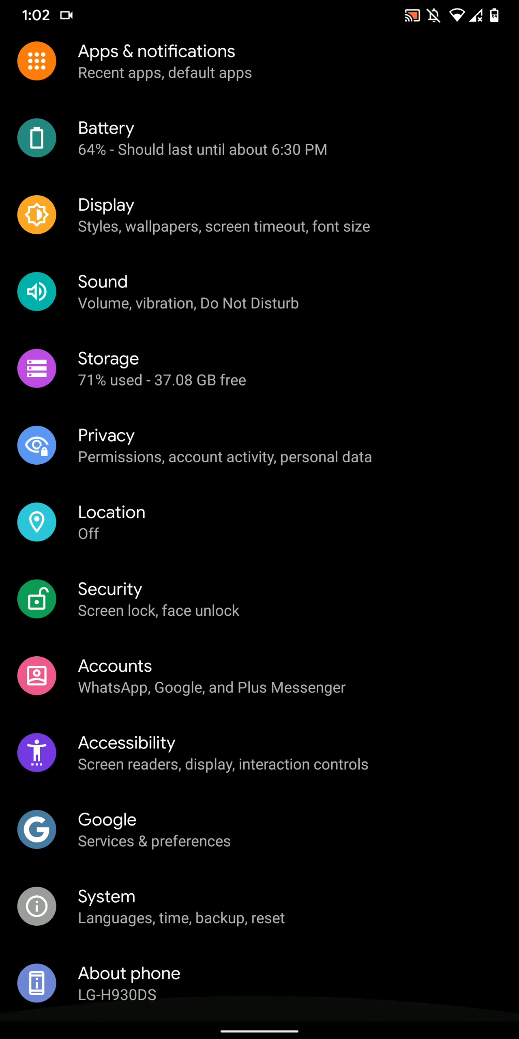
scroll(down, 3)
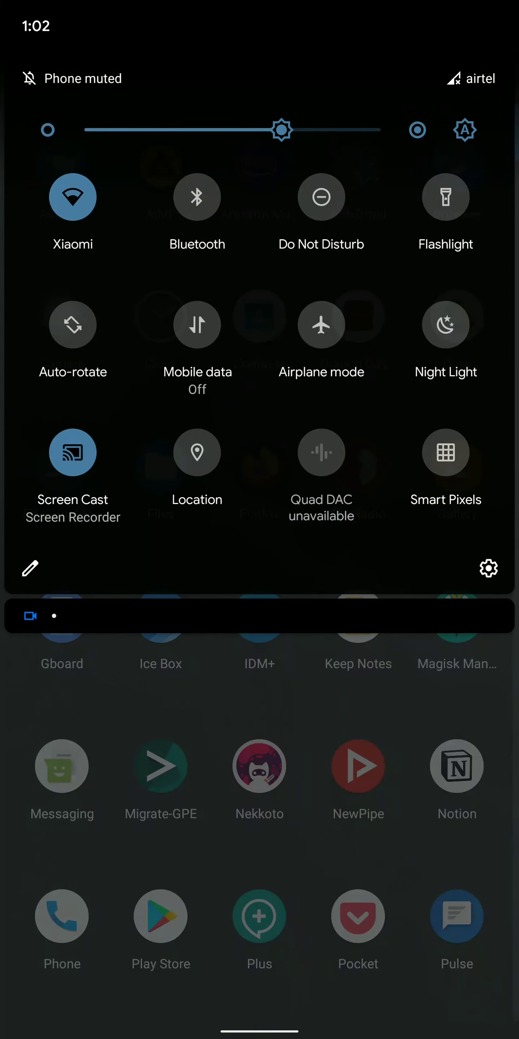
click(489, 568)
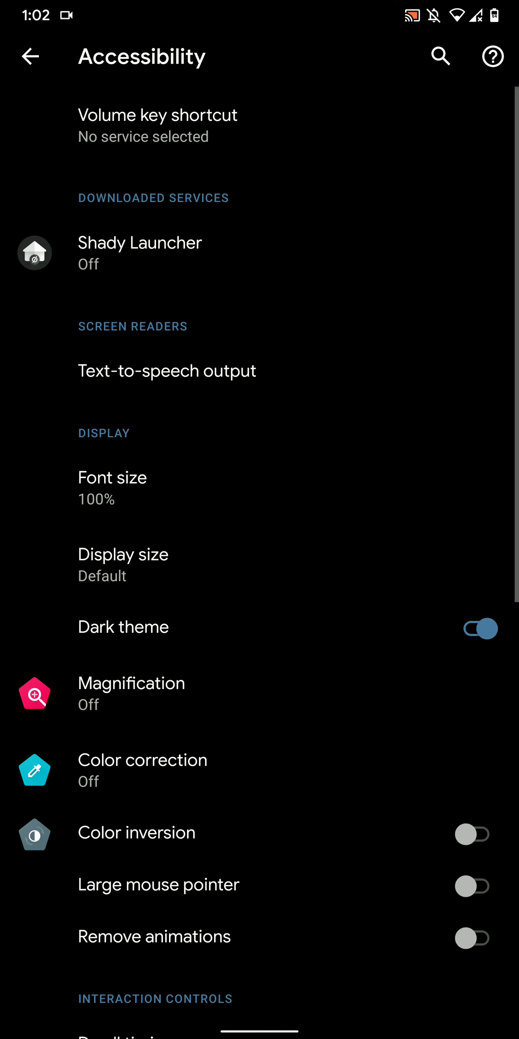
Set Notification vibration to High under Vibration & haptic strength and return to main Settings.
scroll(down, 3)
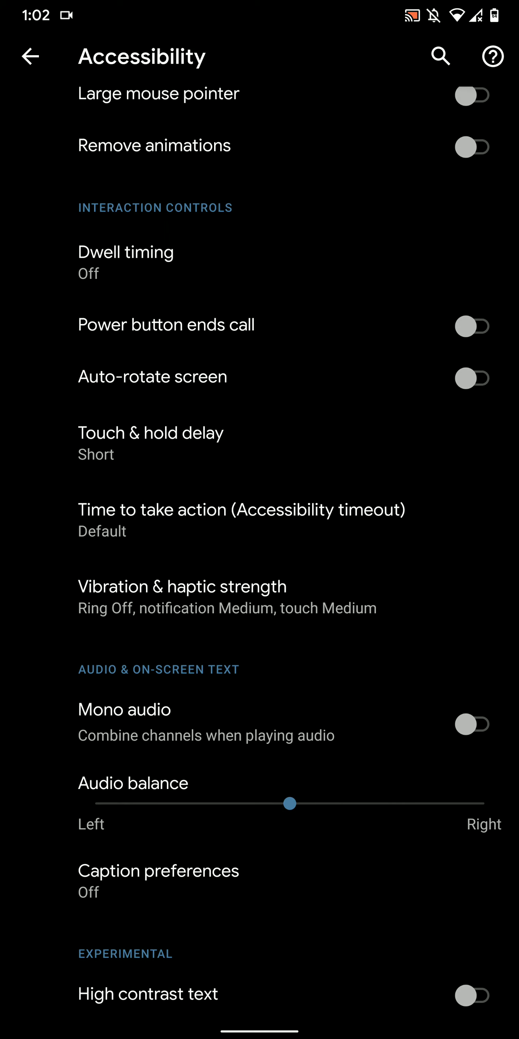
click(181, 586)
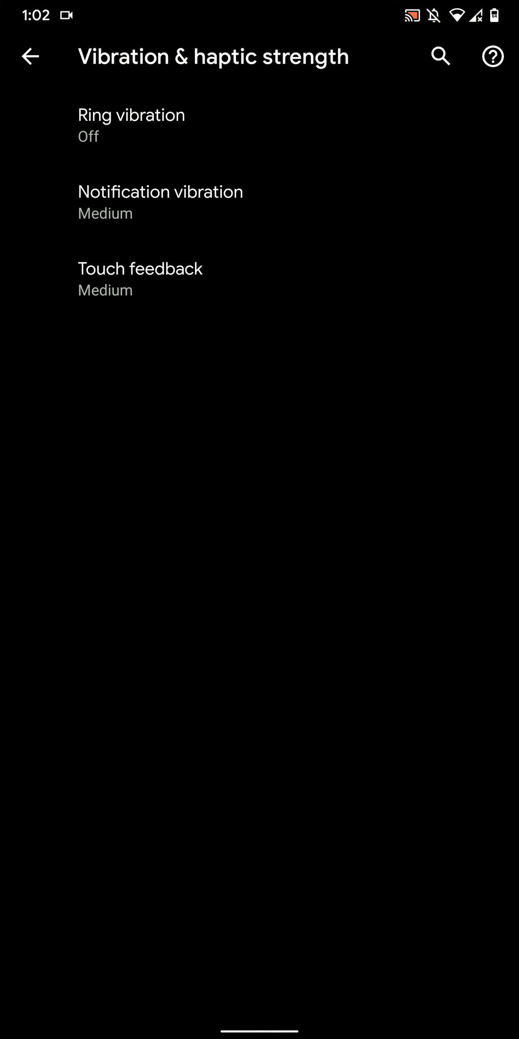
click(161, 192)
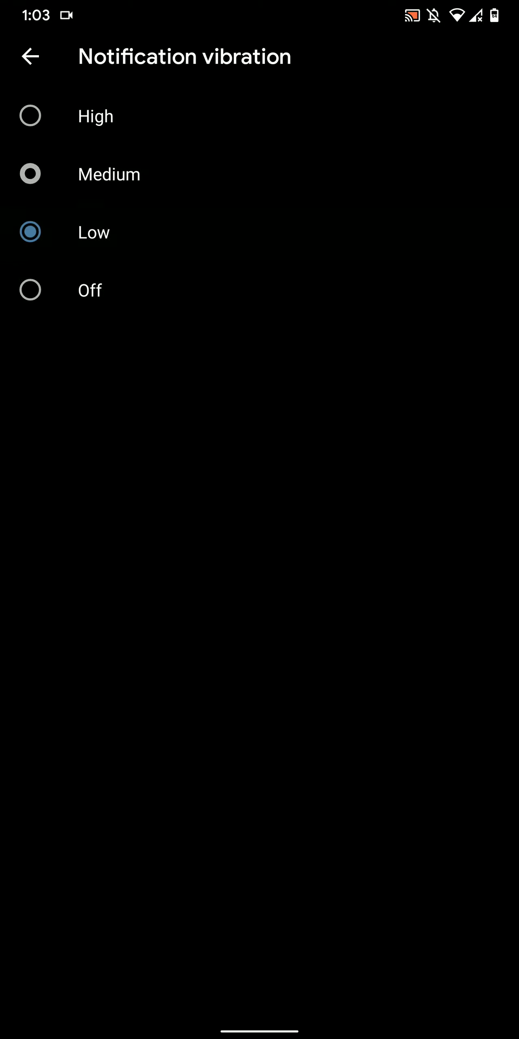
click(30, 56)
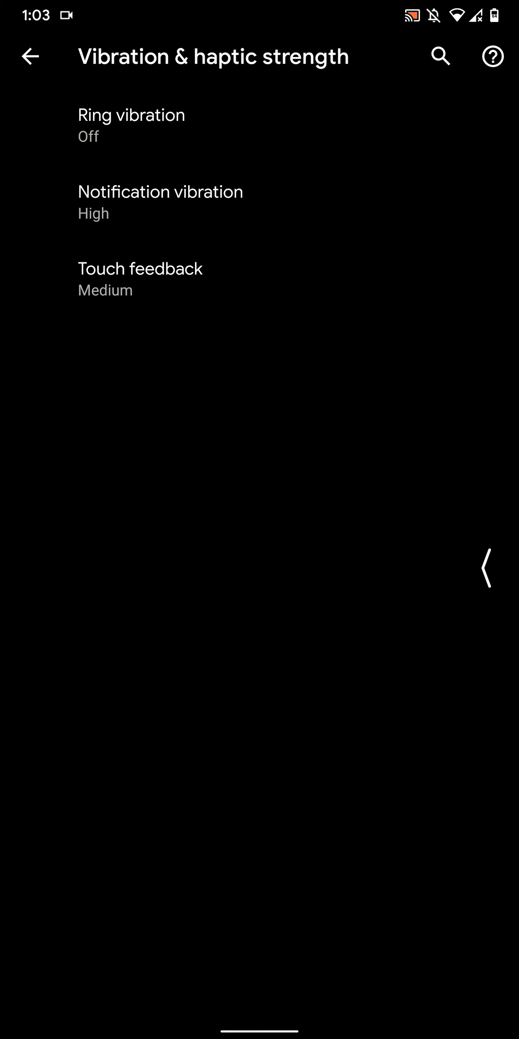
click(29, 56)
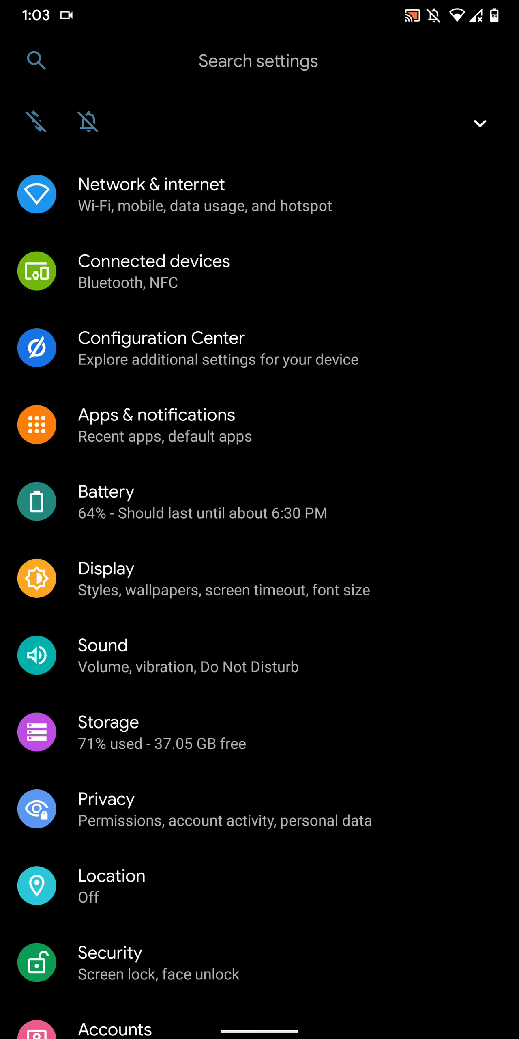
scroll(down, 3)
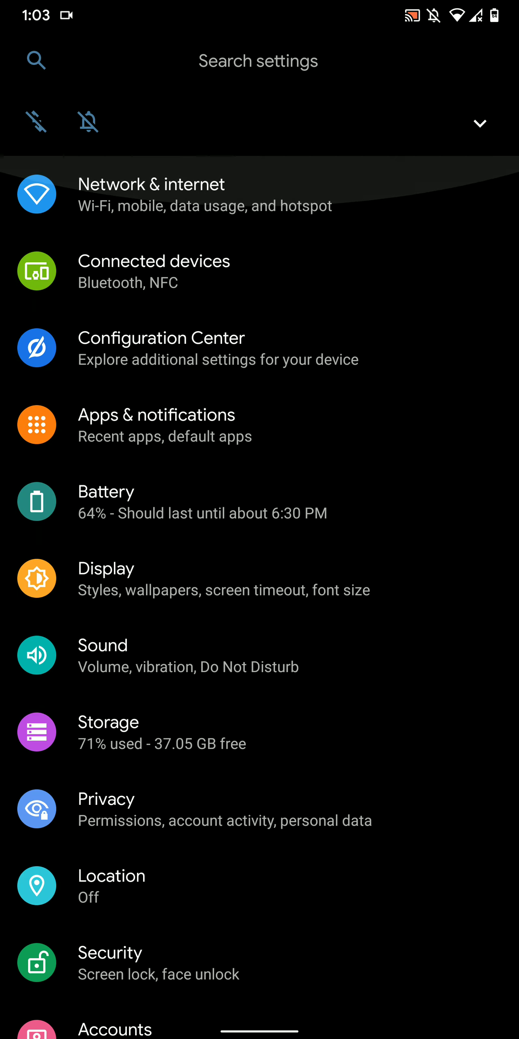
scroll(down, 3)
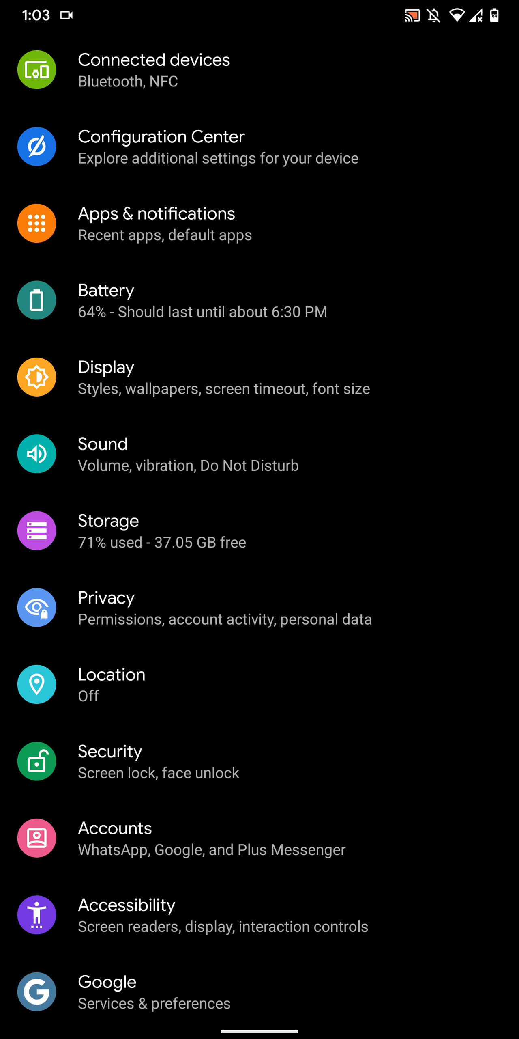
scroll(down, 3)
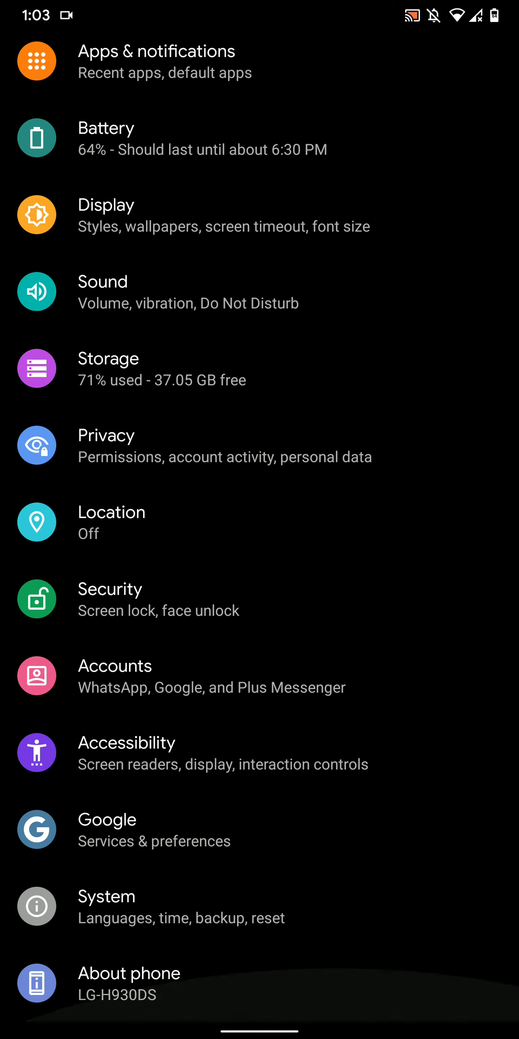